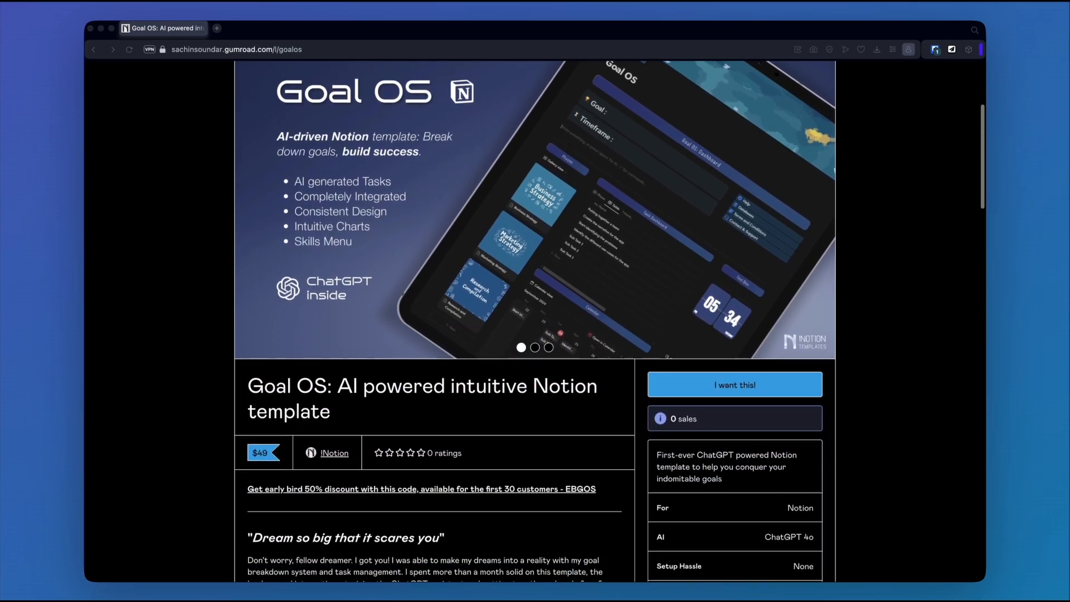
- Start buying the Goal OS template and apply the EBGOS early-bird discount code
{"action": "scroll", "scroll_direction": "down", "scroll_amount": 3}
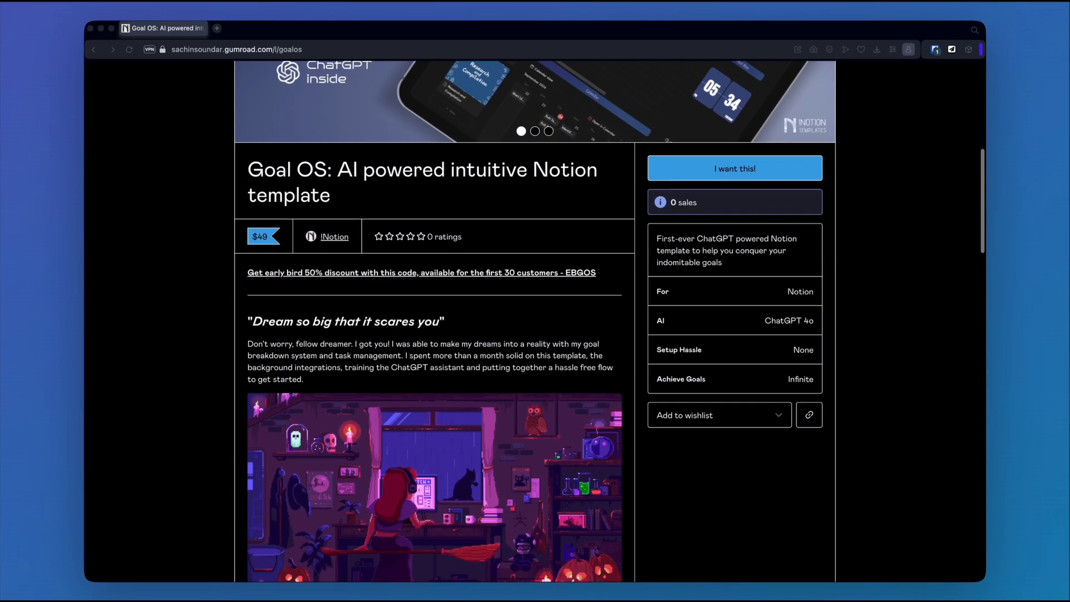
{"action": "left_click", "coordinate": [735, 169]}
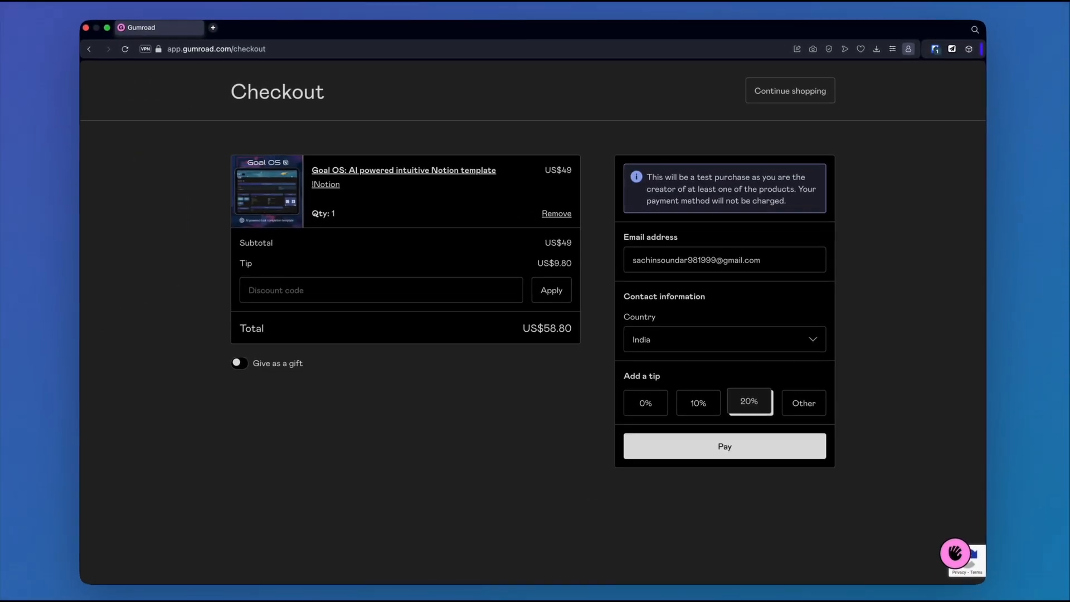
{"action": "scroll", "scroll_direction": "down", "scroll_amount": 3}
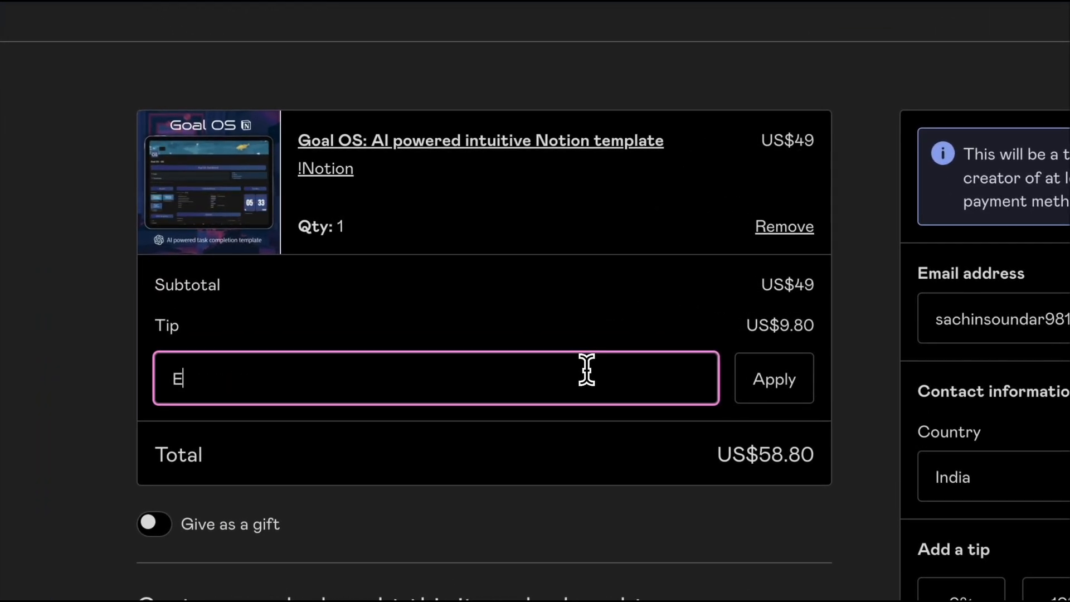
{"action": "type", "text": "BGOS"}
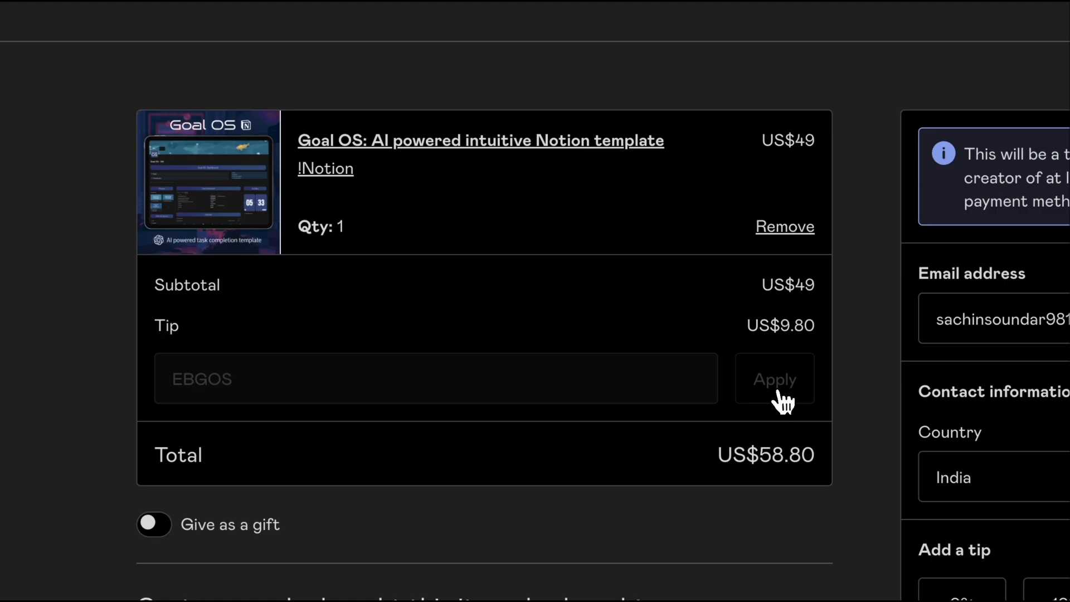
{"action": "left_click", "coordinate": [774, 380]}
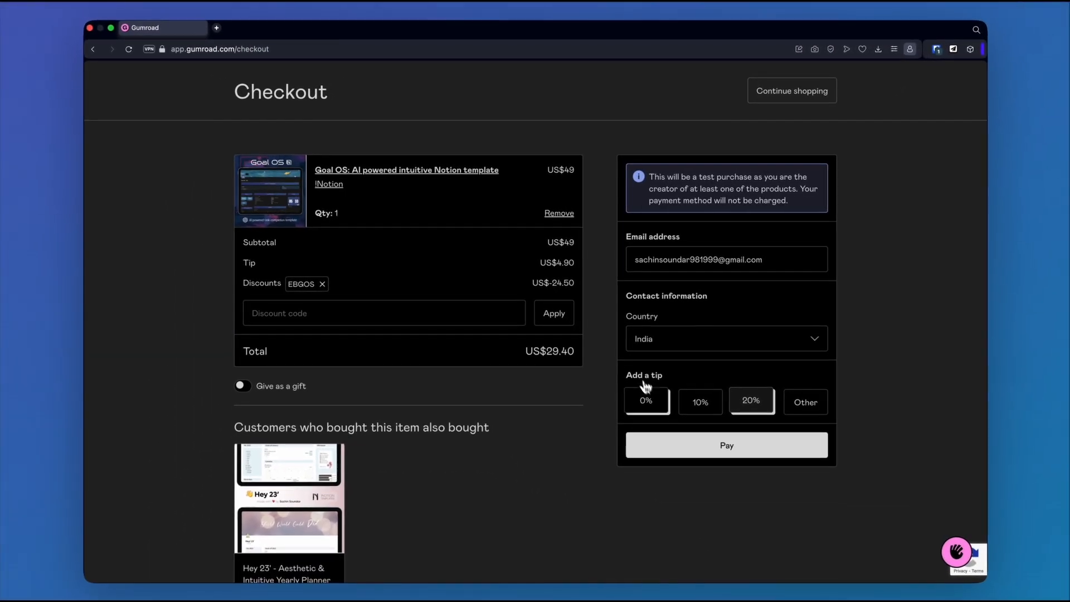
- Choose a 0% tip and pay US$24.50 for the discounted order
{"action": "left_click", "coordinate": [646, 402]}
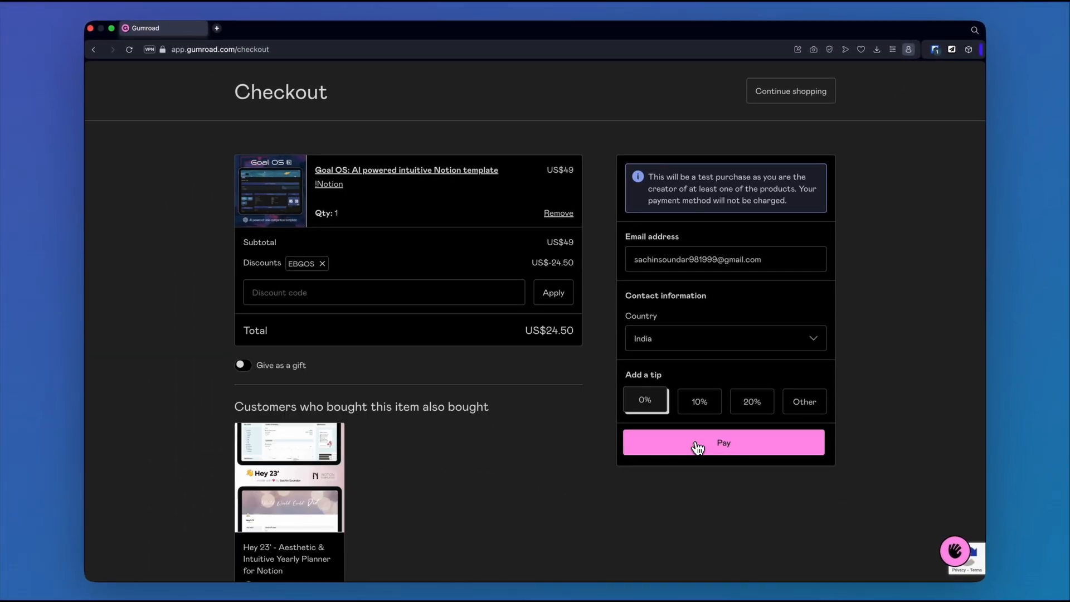
{"action": "left_click", "coordinate": [723, 442]}
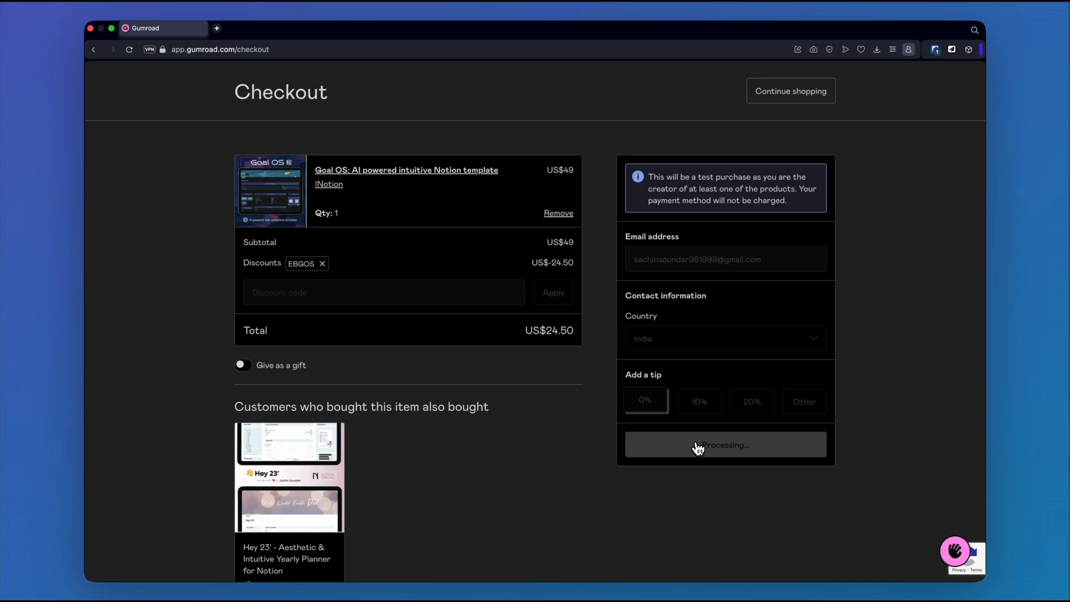
{"action": "left_click", "coordinate": [725, 445]}
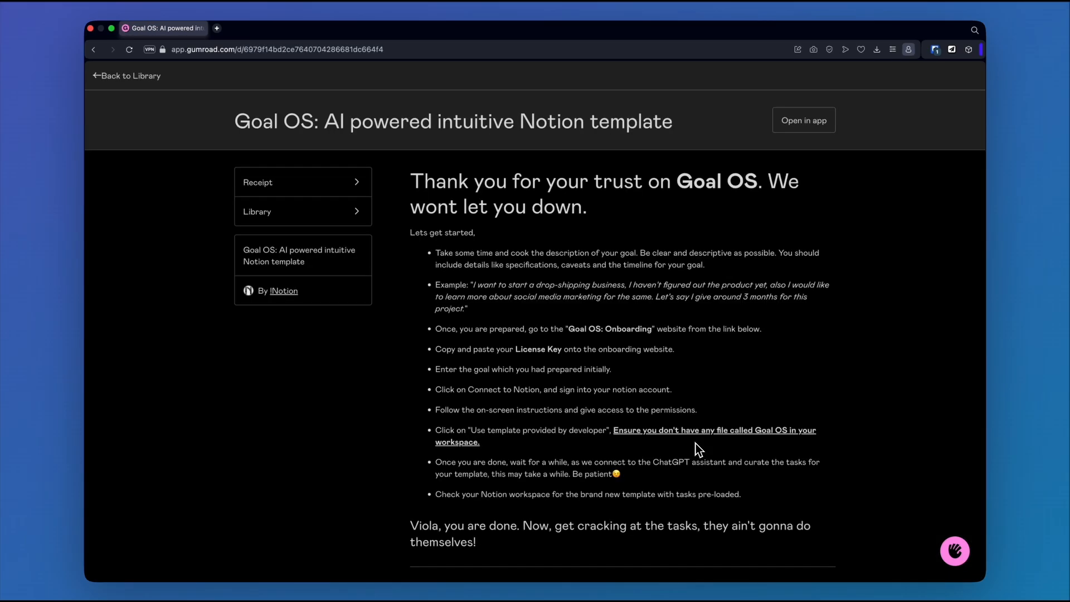
- Go past the license key to the Goal OS: Onboarding website
{"action": "scroll", "scroll_direction": "down", "scroll_amount": 3}
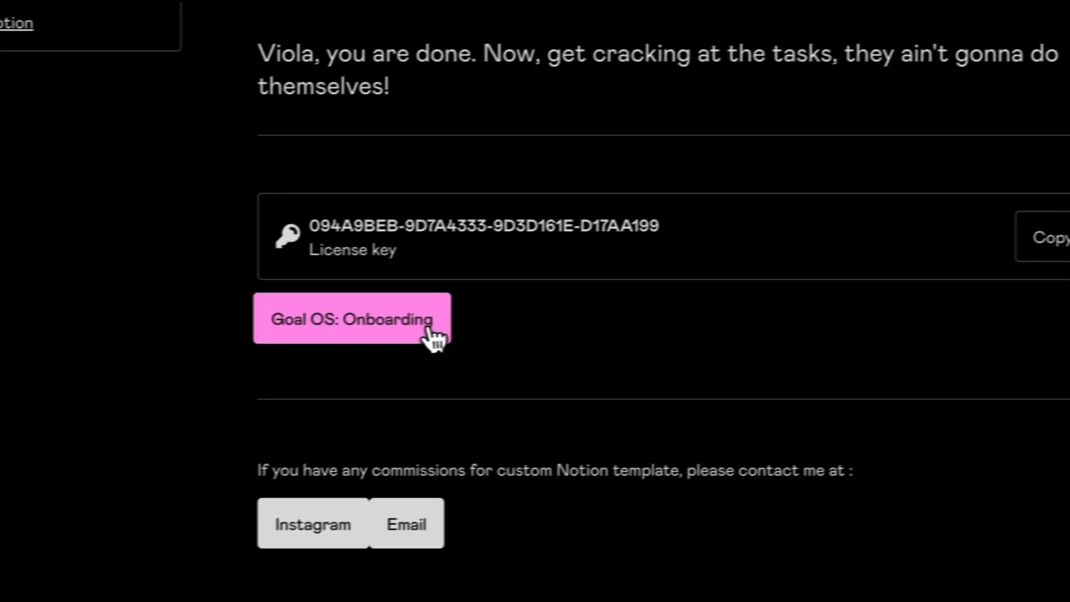
{"action": "left_click", "coordinate": [350, 319]}
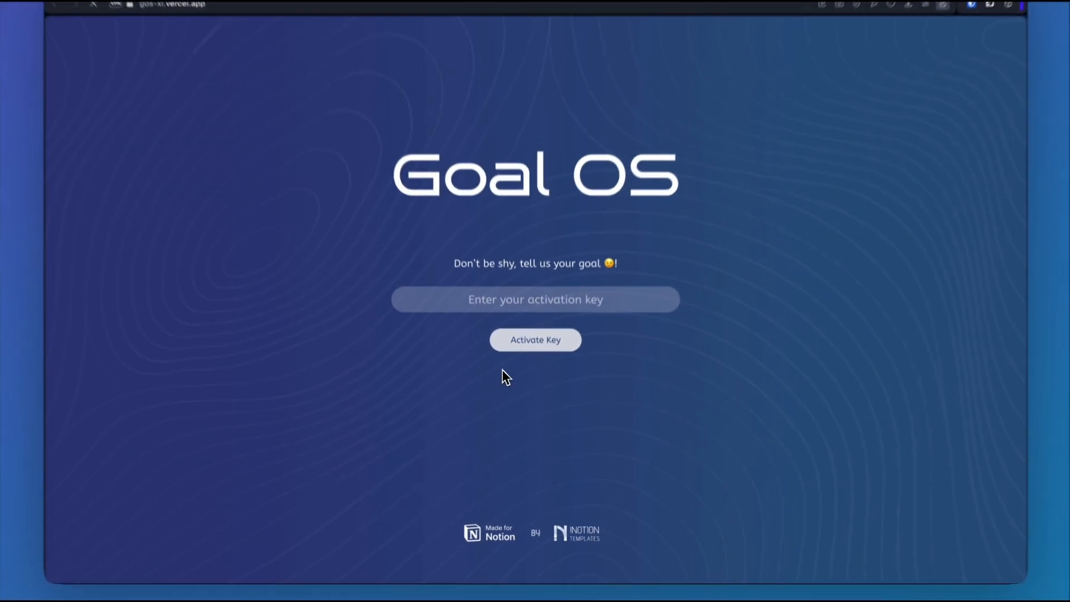
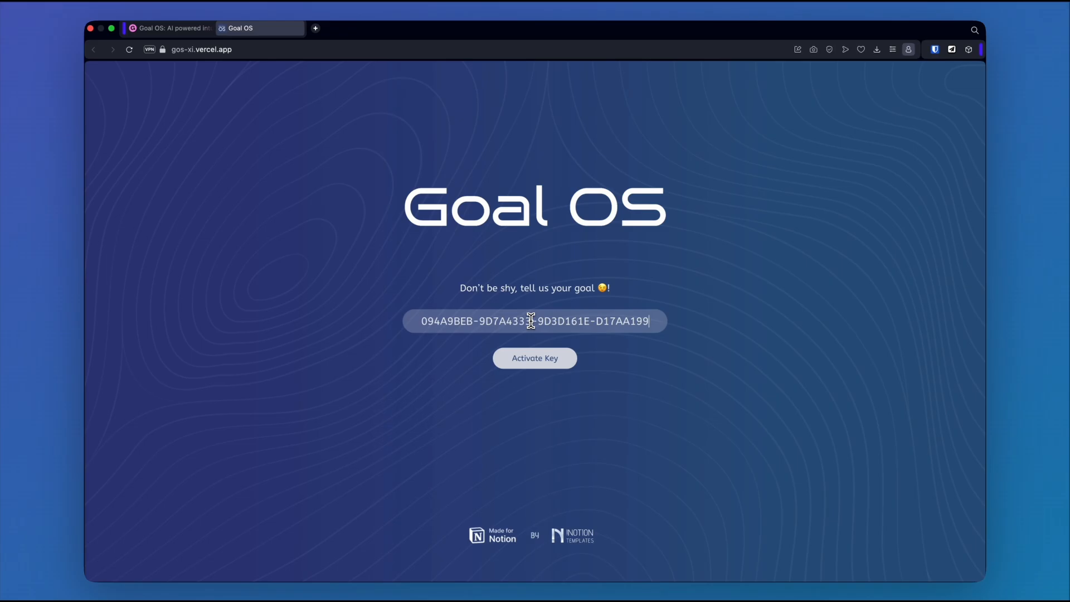
{"action": "left_click", "coordinate": [534, 358]}
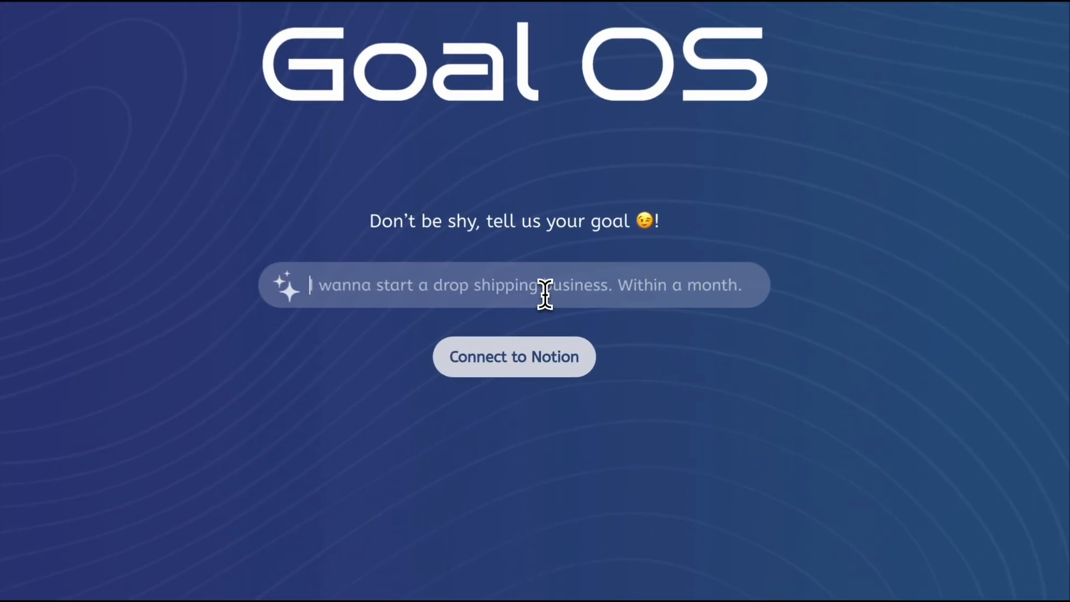
- Describe the goal 'I want to start a clothing...' and connect it to Notion
{"action": "type", "text": "I want to sta"}
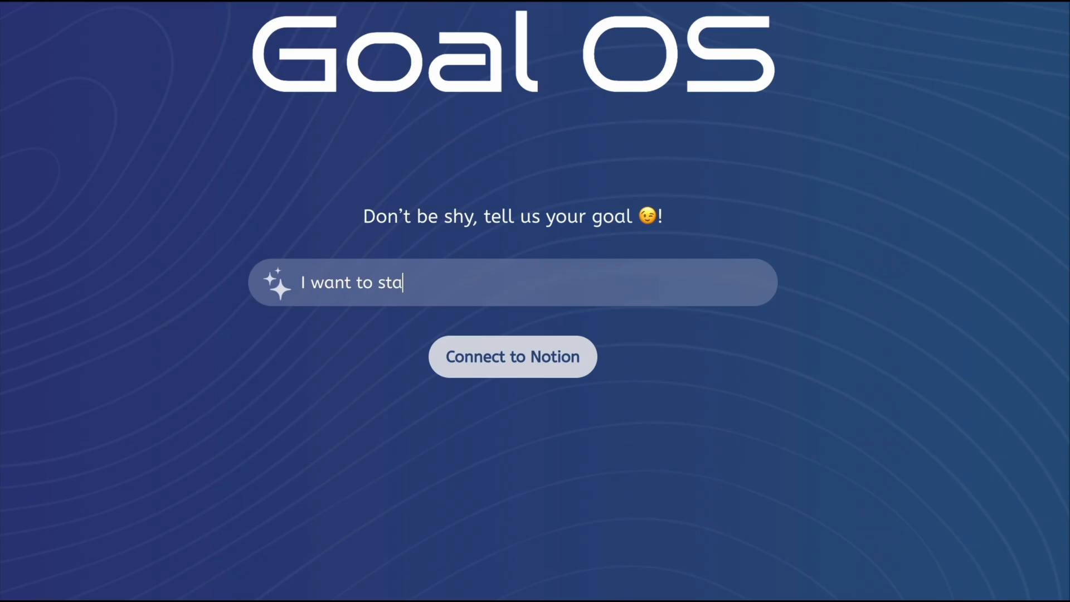
{"action": "type", "text": "rt a clothing"}
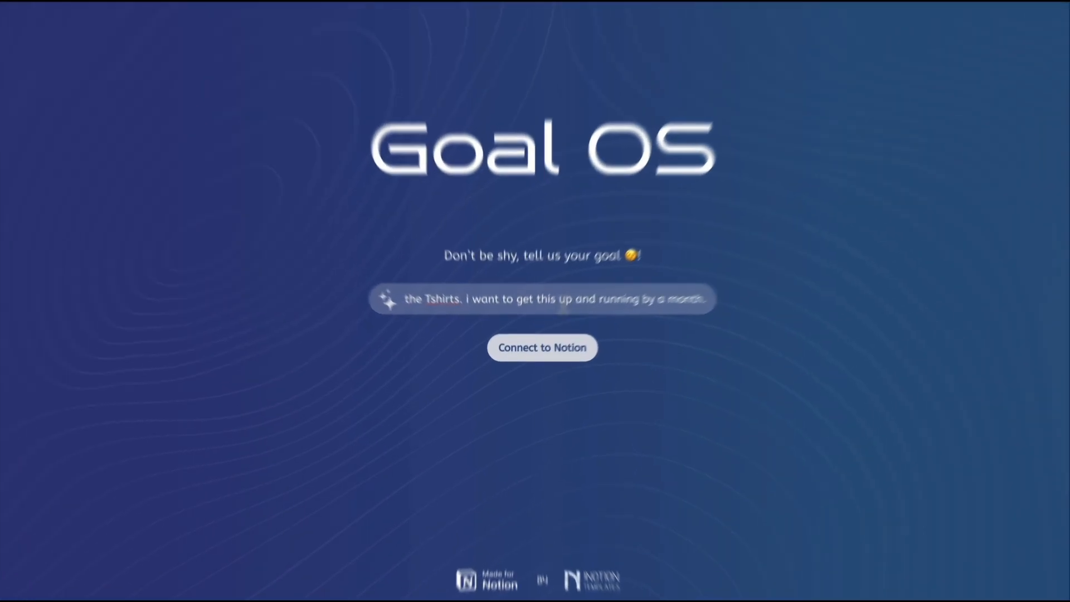
{"action": "left_click", "coordinate": [542, 348]}
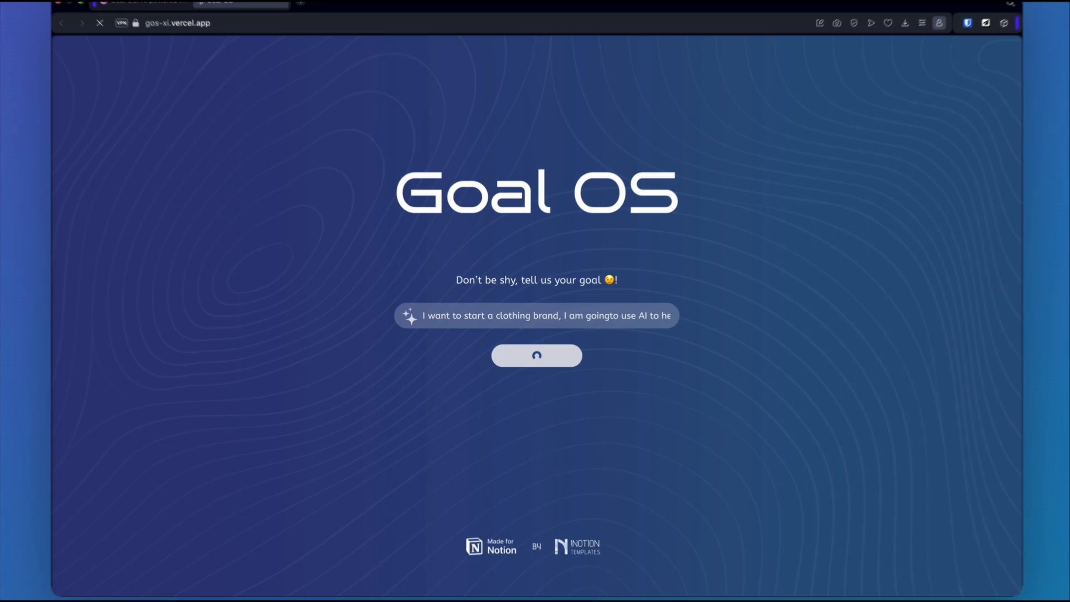
{"action": "left_click", "coordinate": [536, 355]}
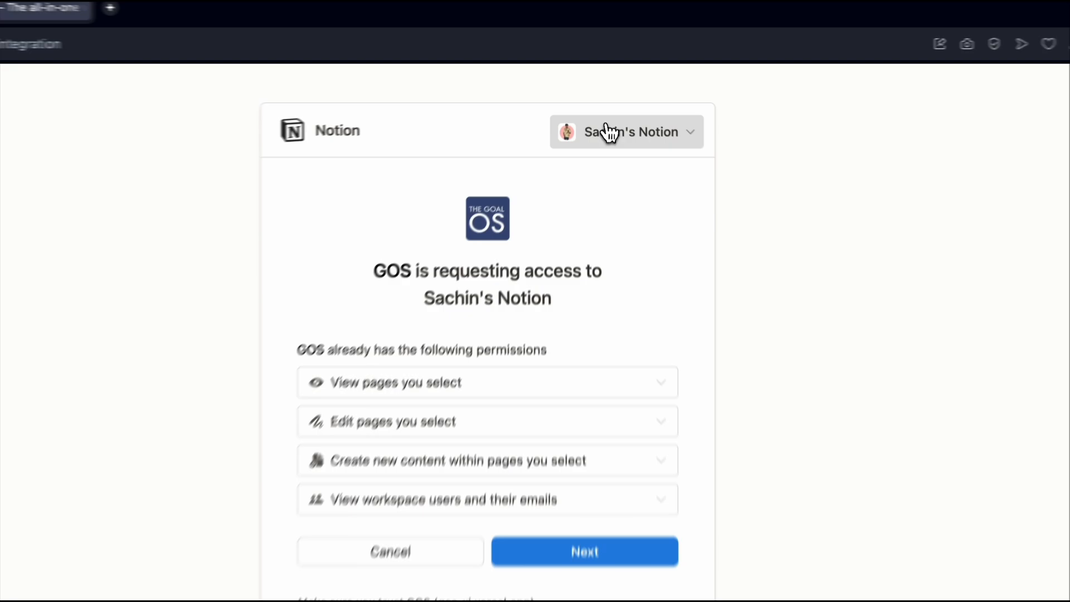
- Allow GOS access to the chosen workspace using the developer-provided template
{"action": "left_click", "coordinate": [625, 132]}
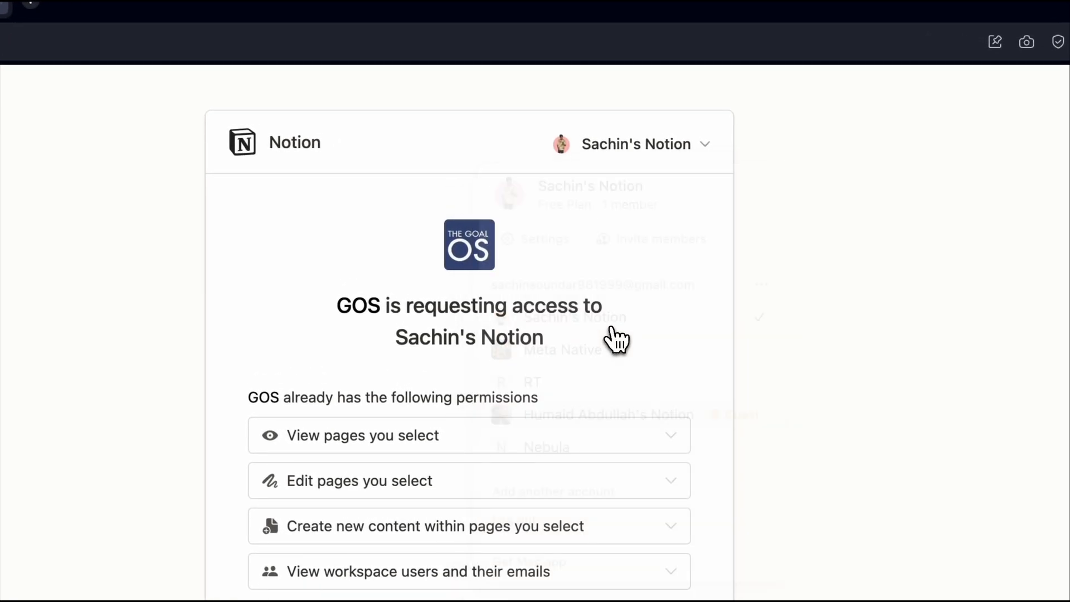
{"action": "scroll", "scroll_direction": "down", "scroll_amount": 3}
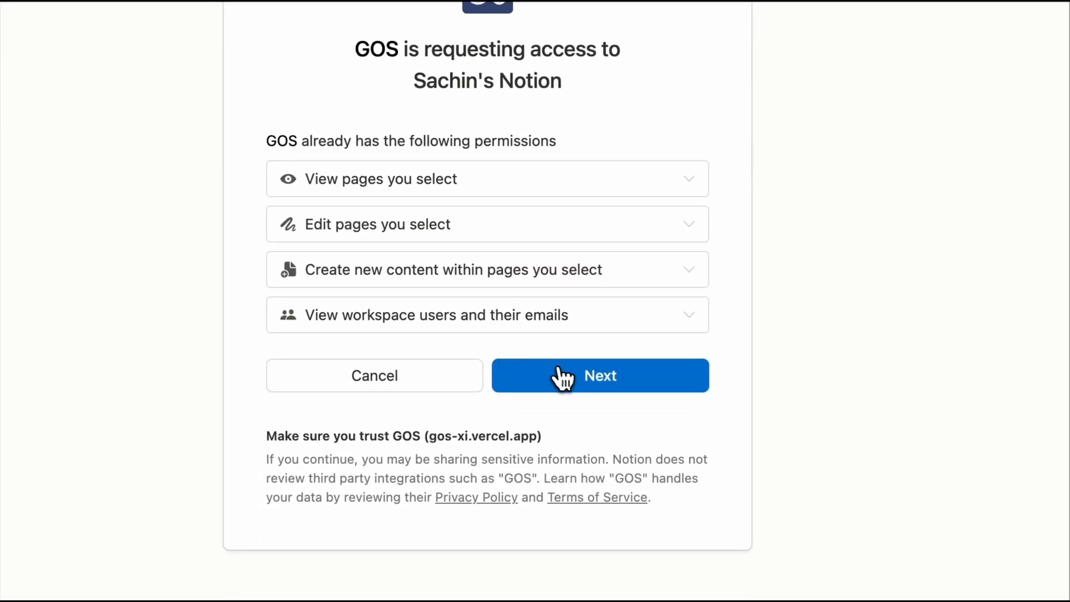
{"action": "left_click", "coordinate": [600, 375]}
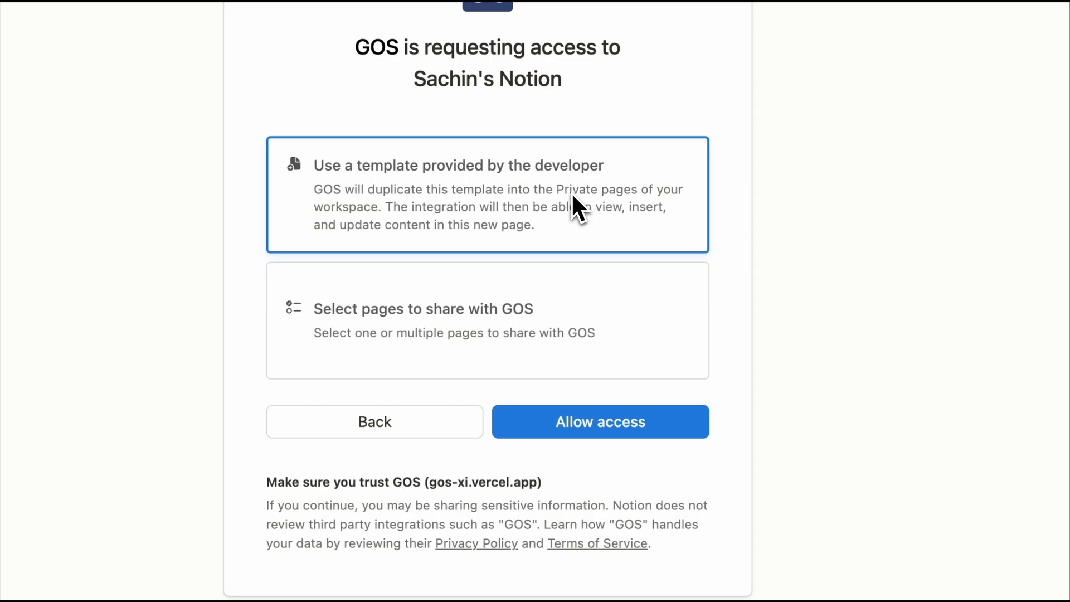
{"action": "left_click", "coordinate": [600, 422]}
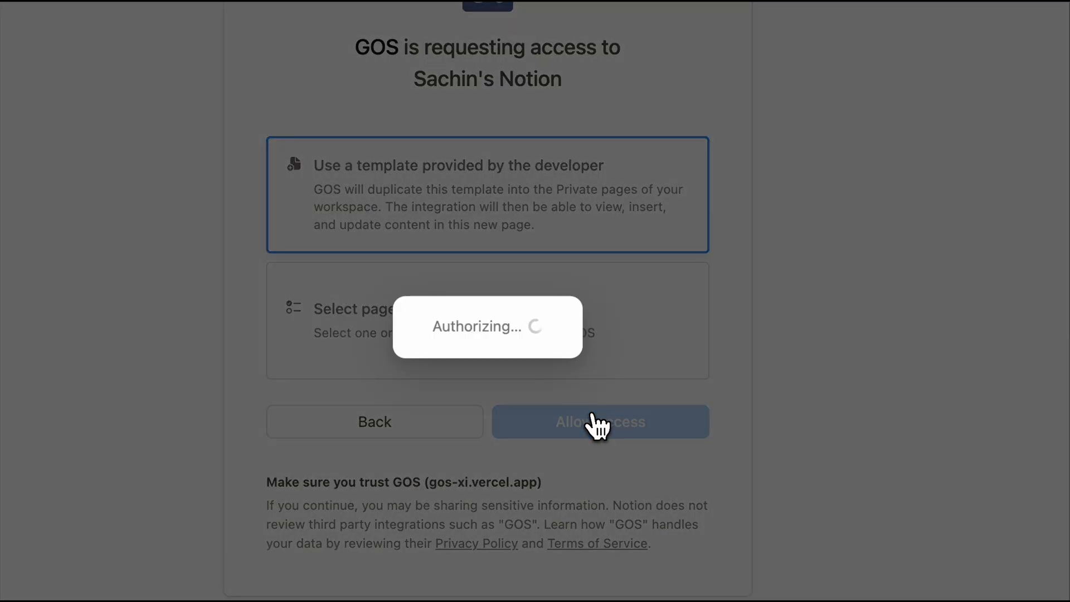
{"action": "left_click", "coordinate": [599, 421]}
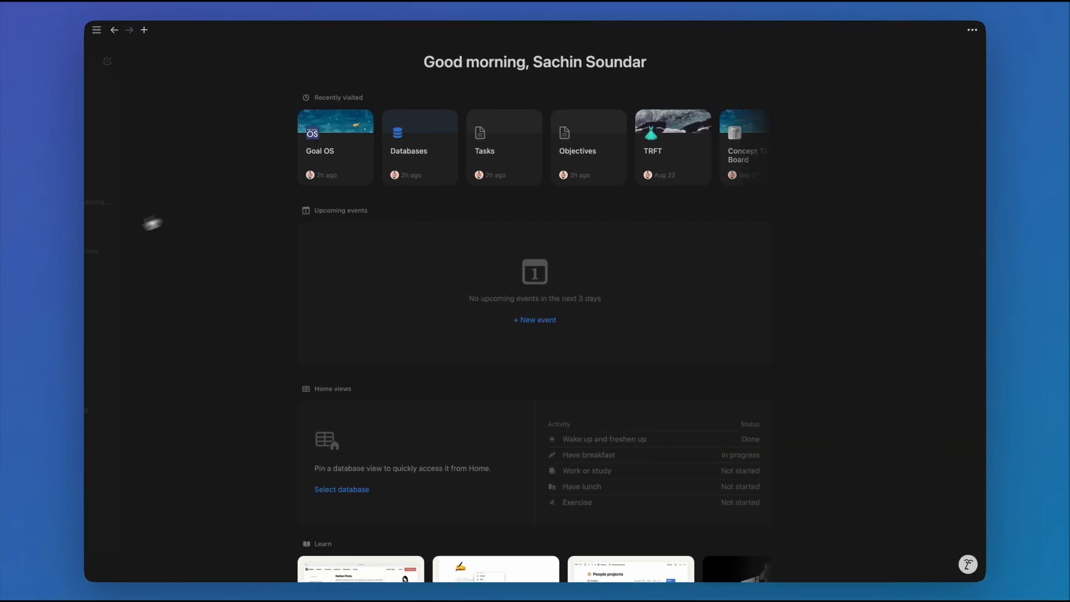
- On the Goal OS dashboard enter Goal: Start a Tshirt Brand and Timeframe: 1 Month
{"action": "left_click", "coordinate": [96, 29]}
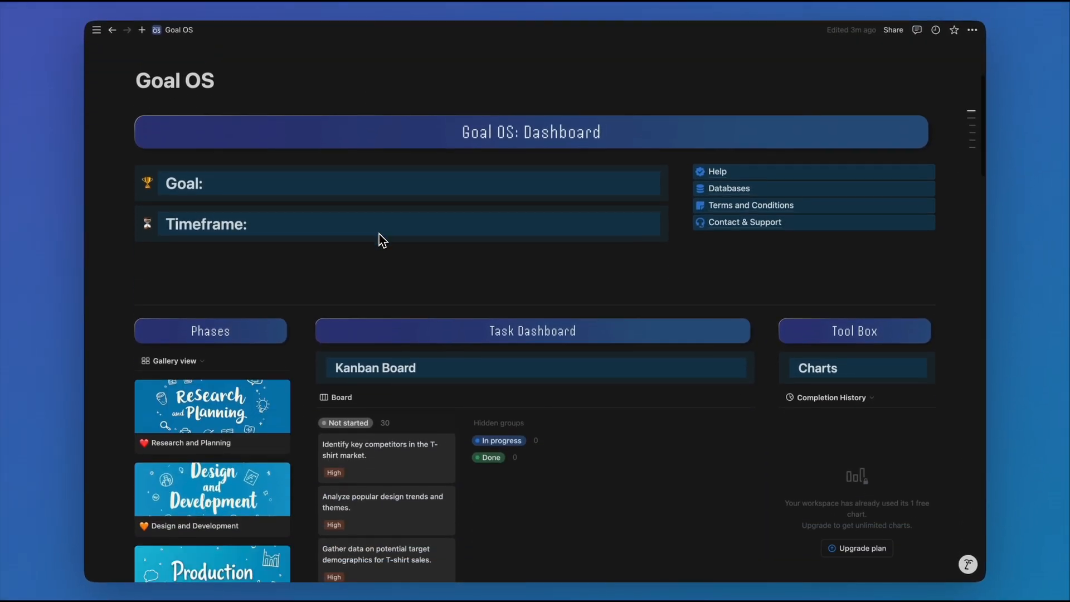
{"action": "scroll", "scroll_direction": "up", "scroll_amount": 3}
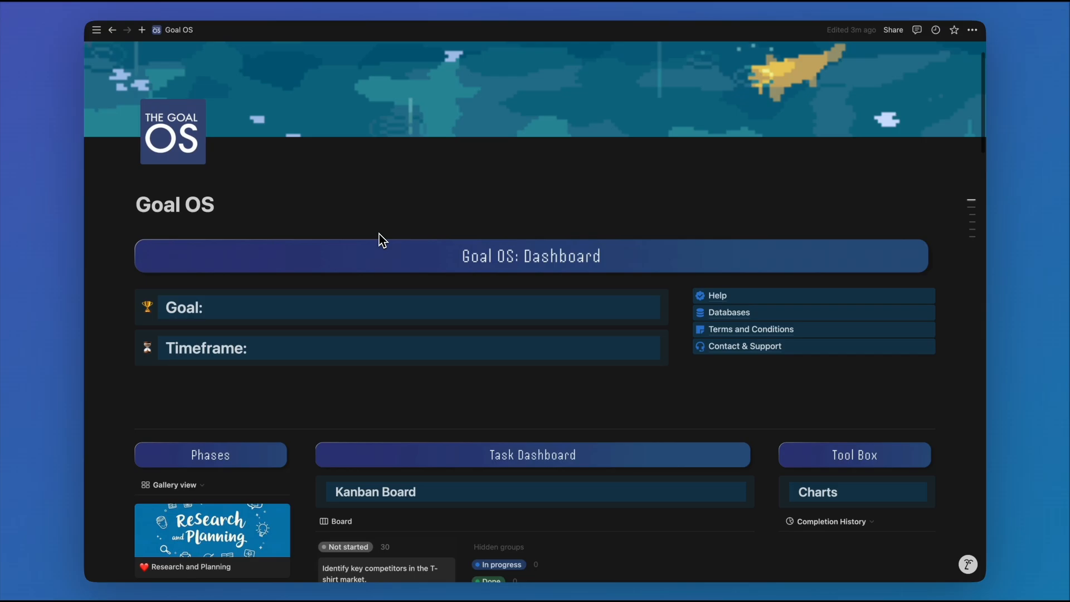
{"action": "type", "text": "S"}
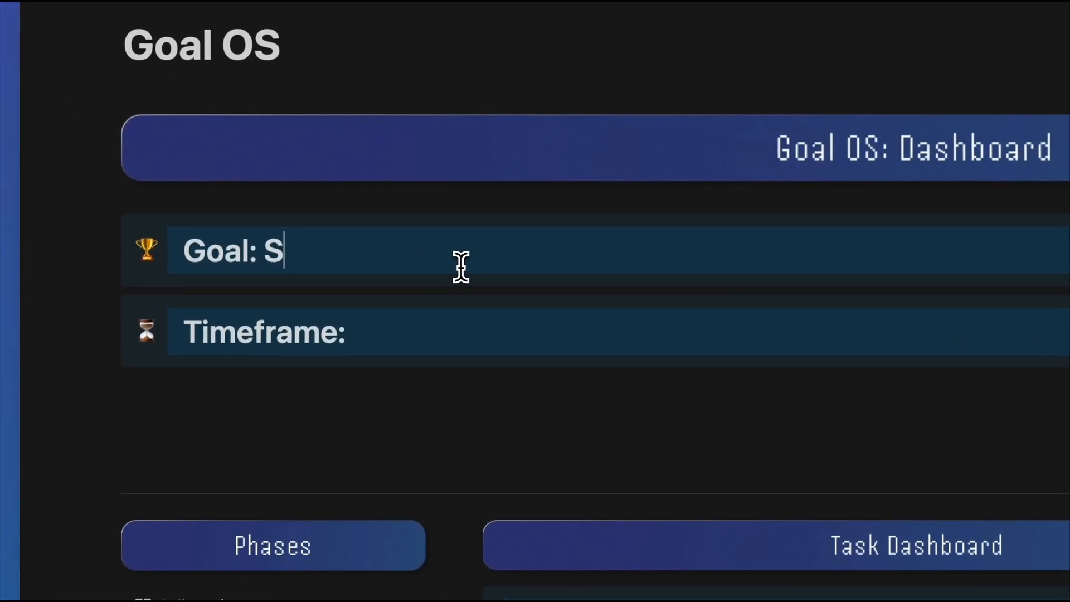
{"action": "type", "text": "tart a Tshirt"}
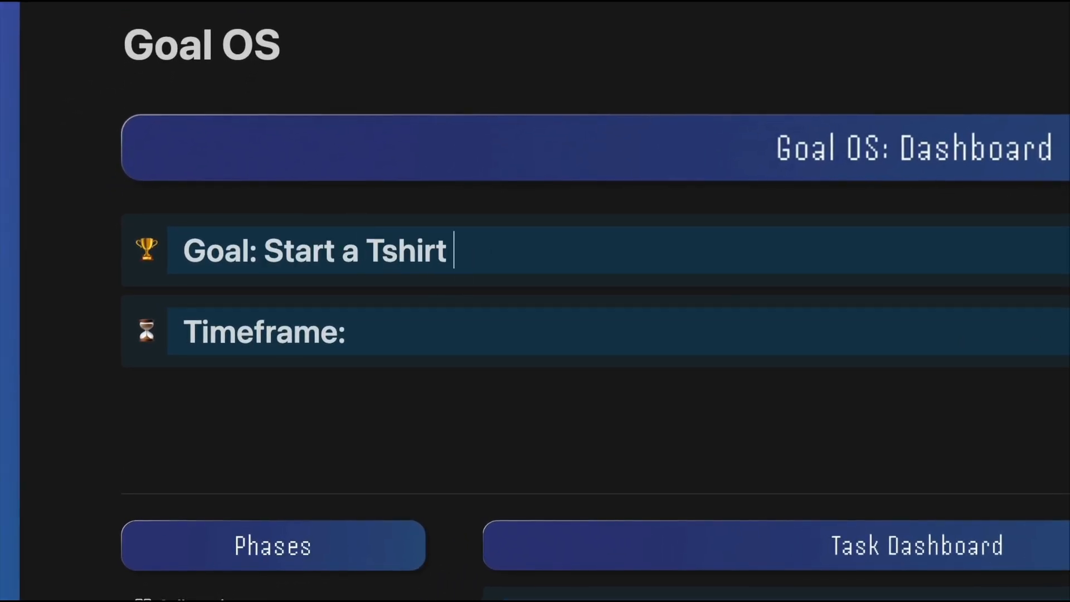
{"action": "type", "text": "Brand"}
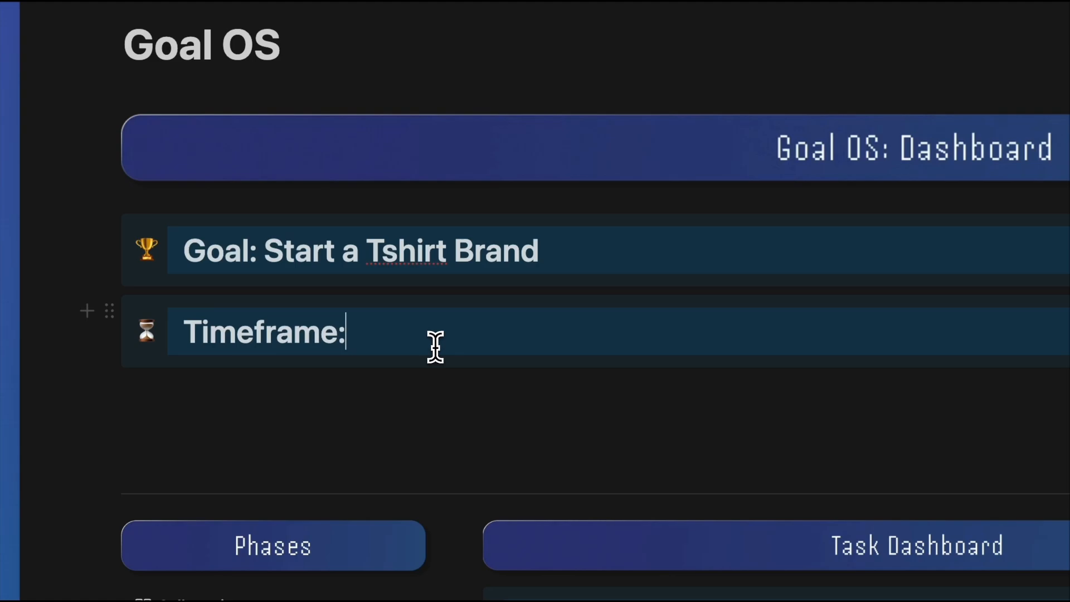
{"action": "type", "text": "1 Monh"}
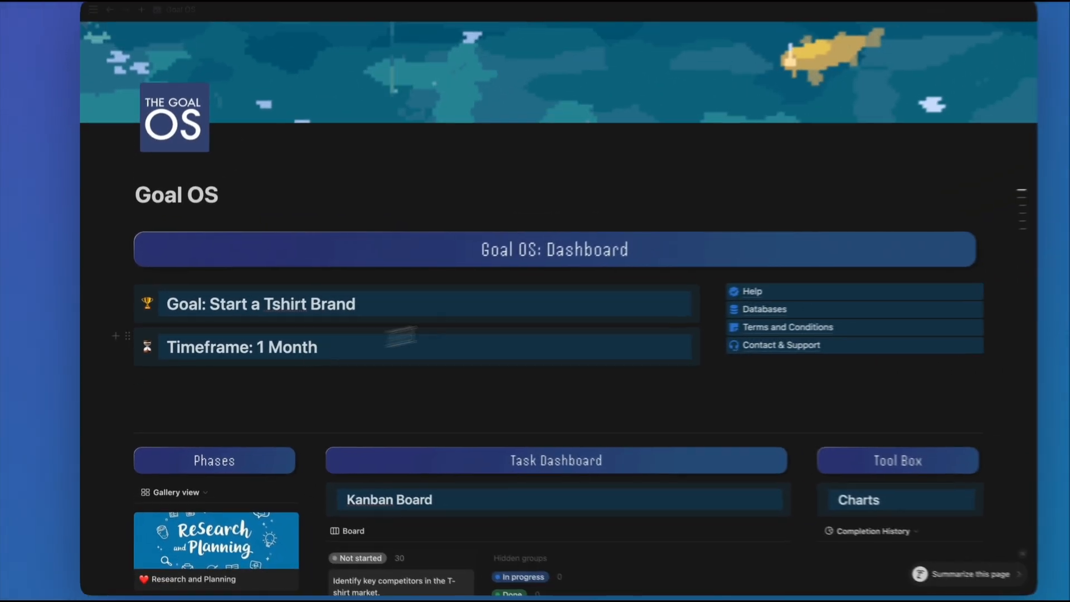
- Browse the Phases database and return to the Databases page
{"action": "left_click", "coordinate": [764, 309]}
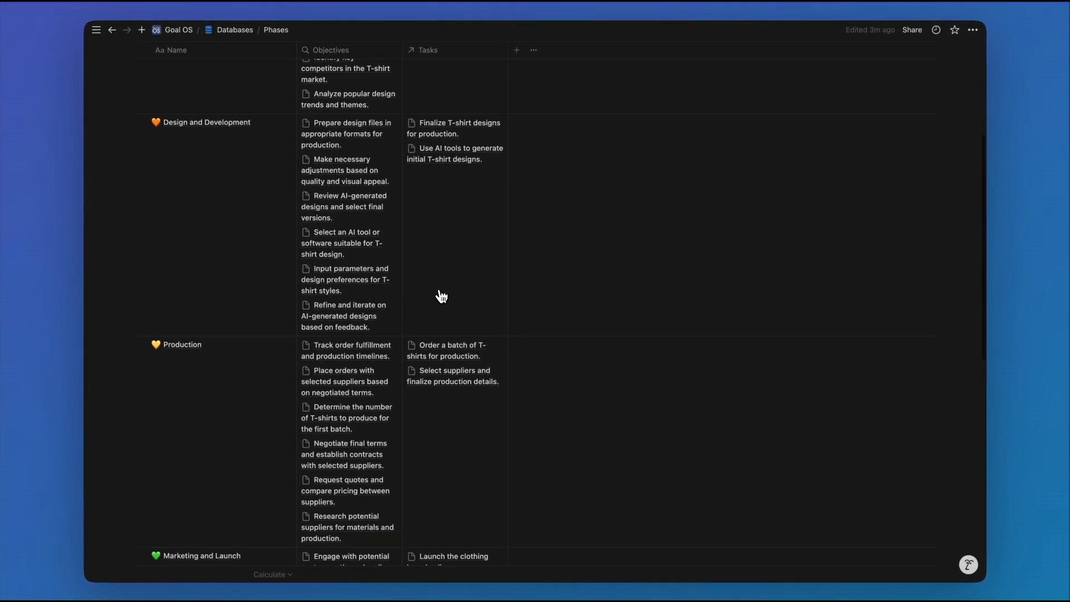
{"action": "scroll", "scroll_direction": "down", "scroll_amount": 3}
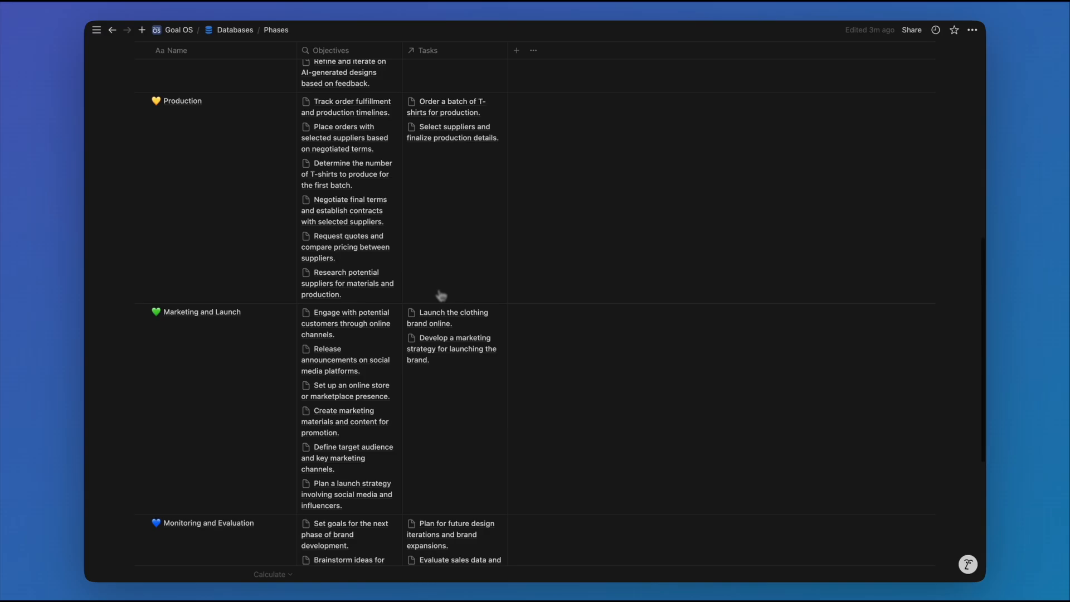
{"action": "left_click", "coordinate": [236, 29]}
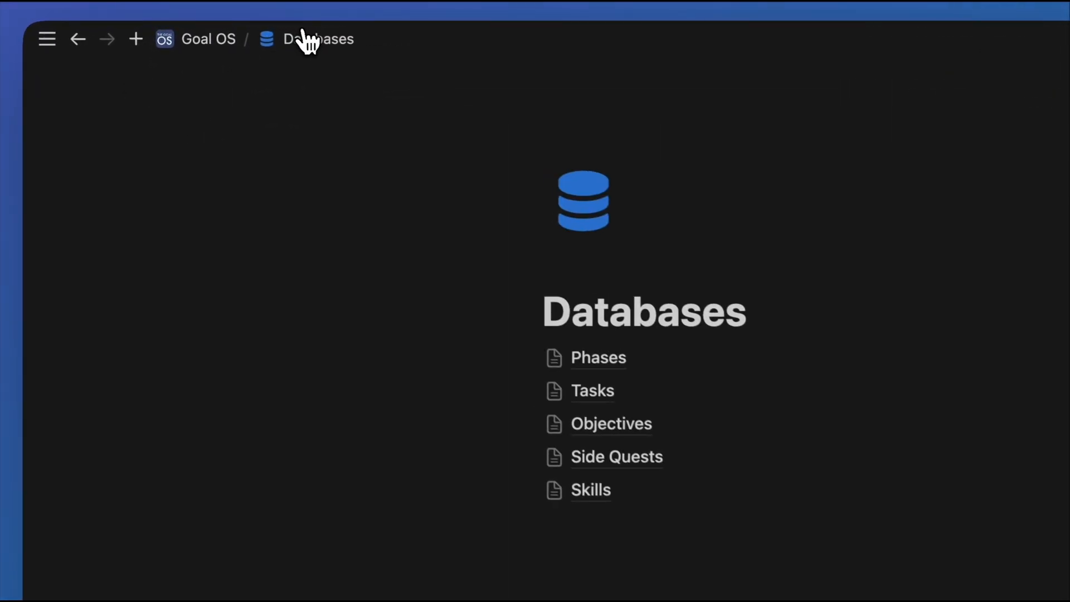
- Browse the Tasks table to its bottom and return to the Databases page
{"action": "left_click", "coordinate": [592, 390]}
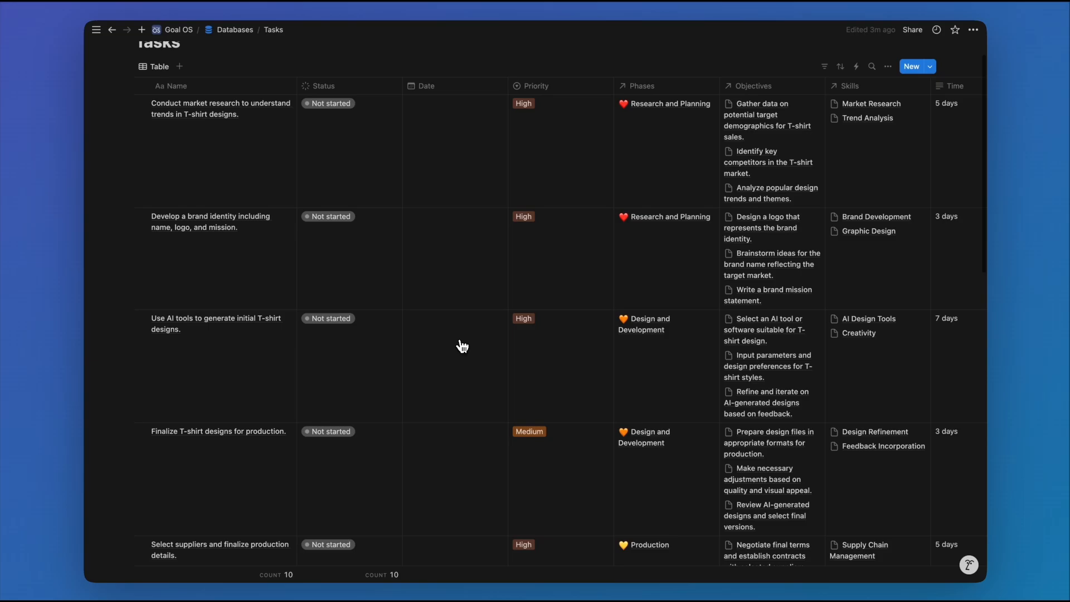
{"action": "scroll", "scroll_direction": "down", "scroll_amount": 3}
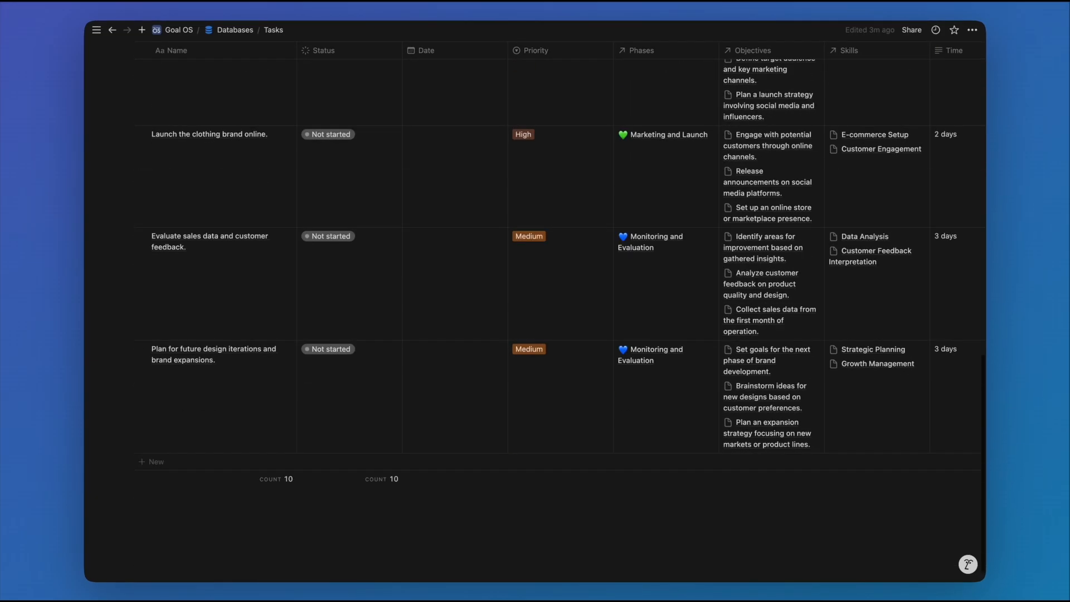
{"action": "left_click", "coordinate": [235, 29]}
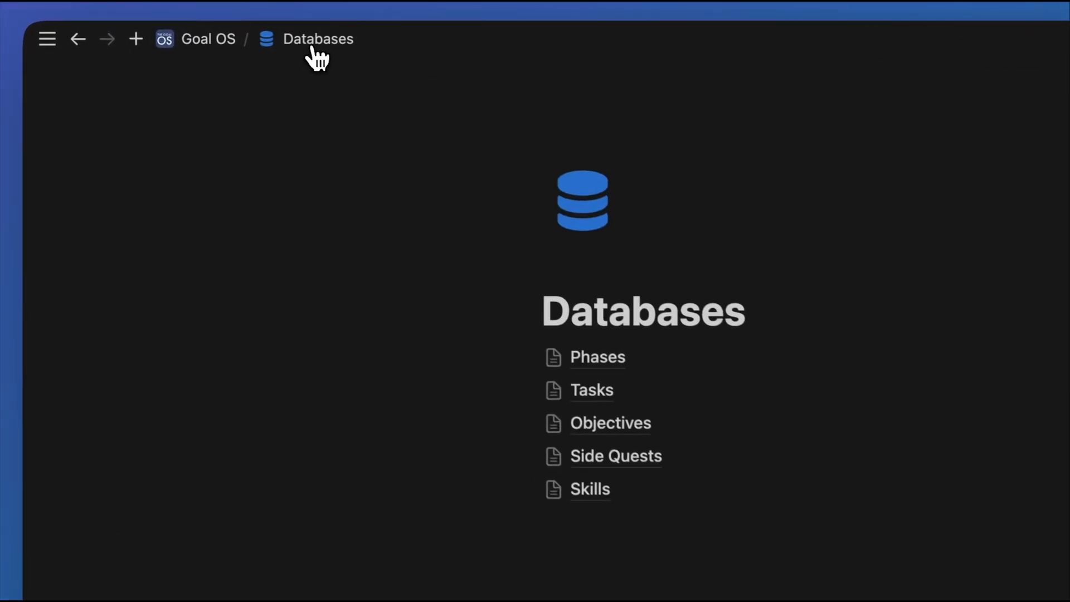
- In the Objectives database set the first objective's date to October 2, 2024
{"action": "left_click", "coordinate": [610, 422]}
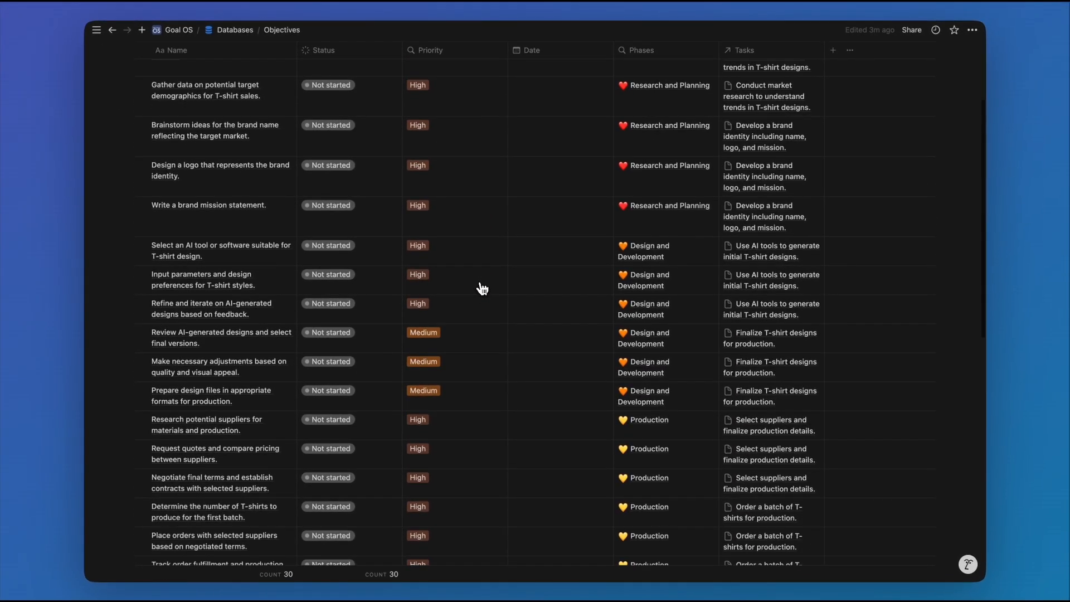
{"action": "scroll", "scroll_direction": "up", "scroll_amount": 3}
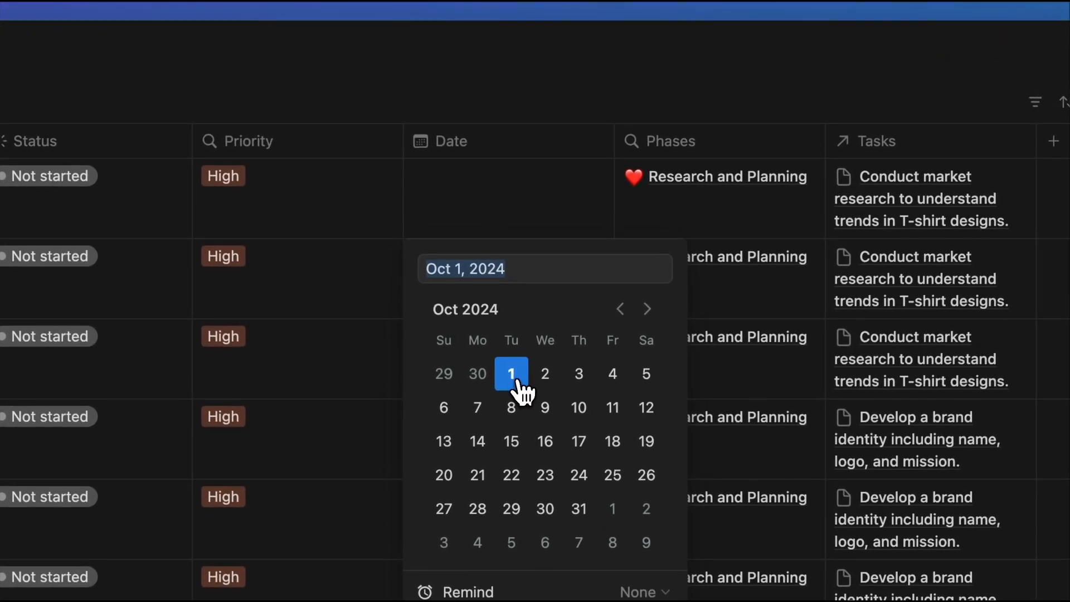
{"action": "left_click", "coordinate": [546, 374]}
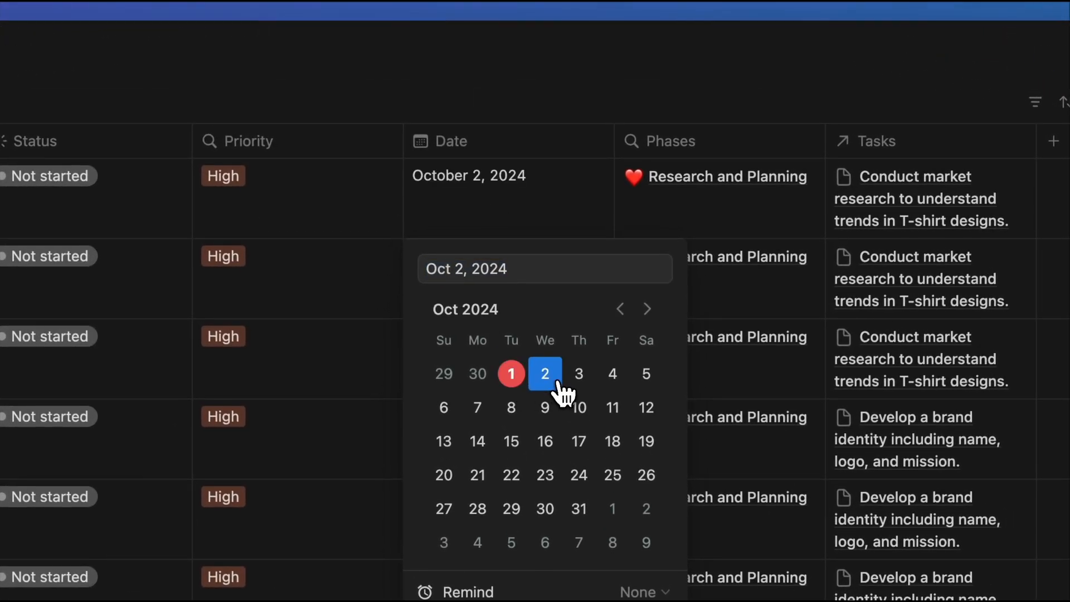
{"action": "left_click", "coordinate": [545, 374]}
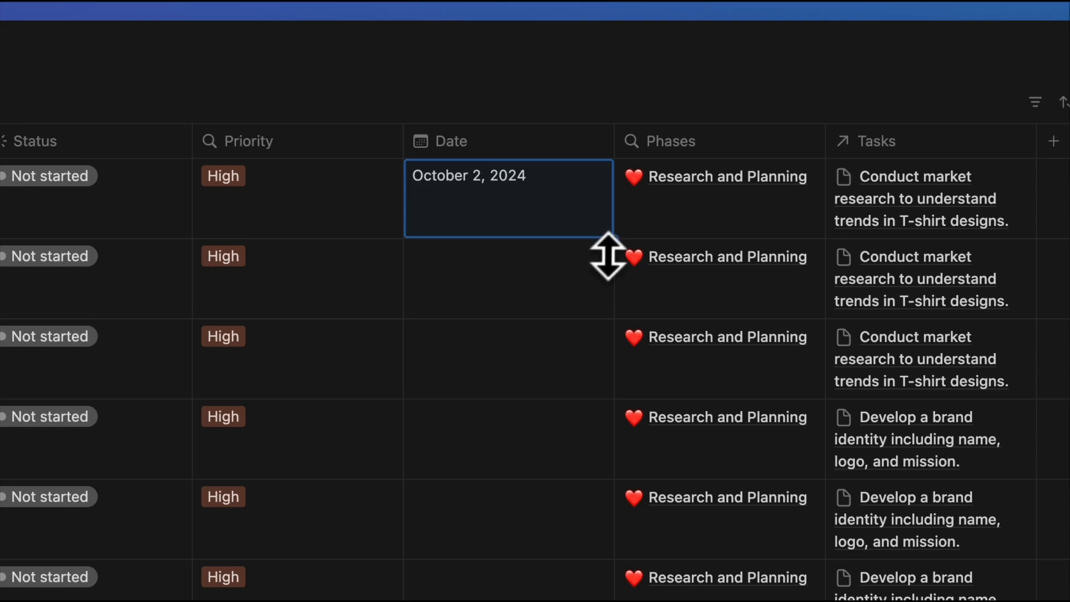
- Fill dates down the Date column so objectives run through October 16, 2024
{"action": "scroll", "scroll_direction": "down", "scroll_amount": 3}
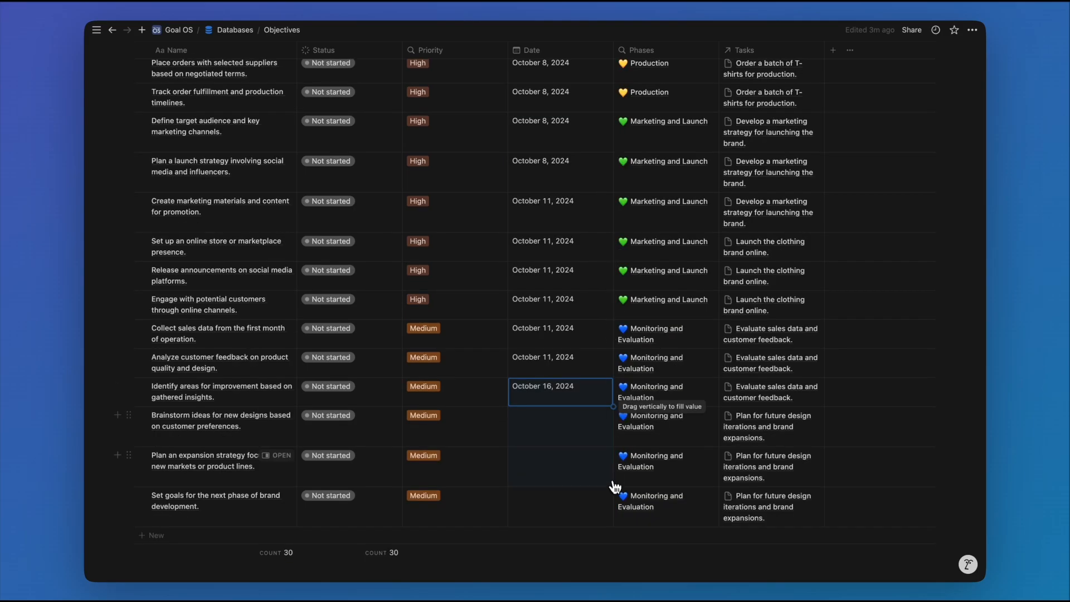
{"action": "scroll", "scroll_direction": "up", "scroll_amount": 3}
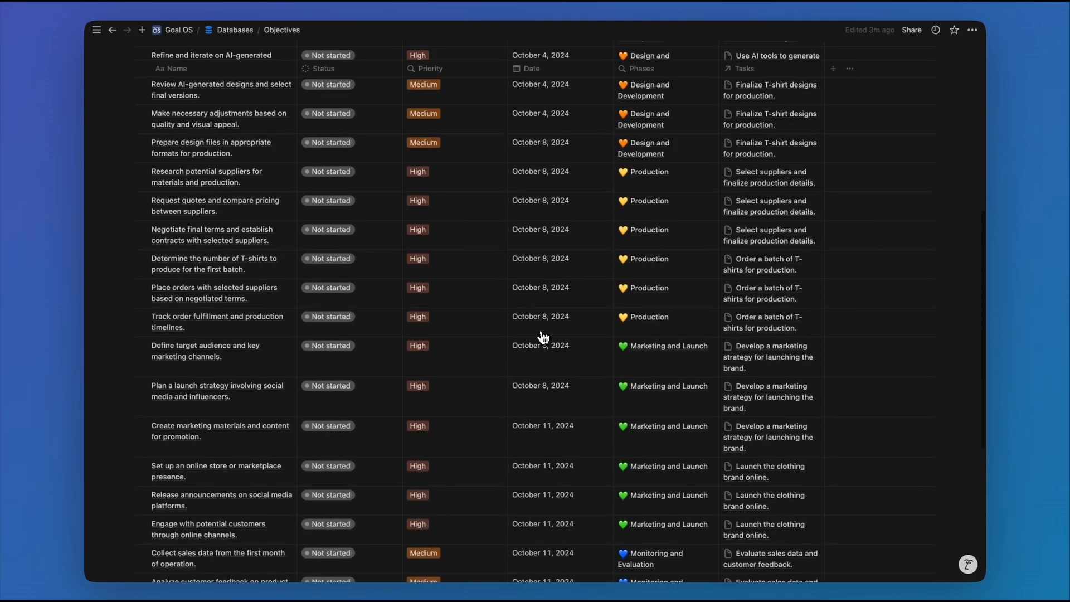
{"action": "scroll", "scroll_direction": "up", "scroll_amount": 3}
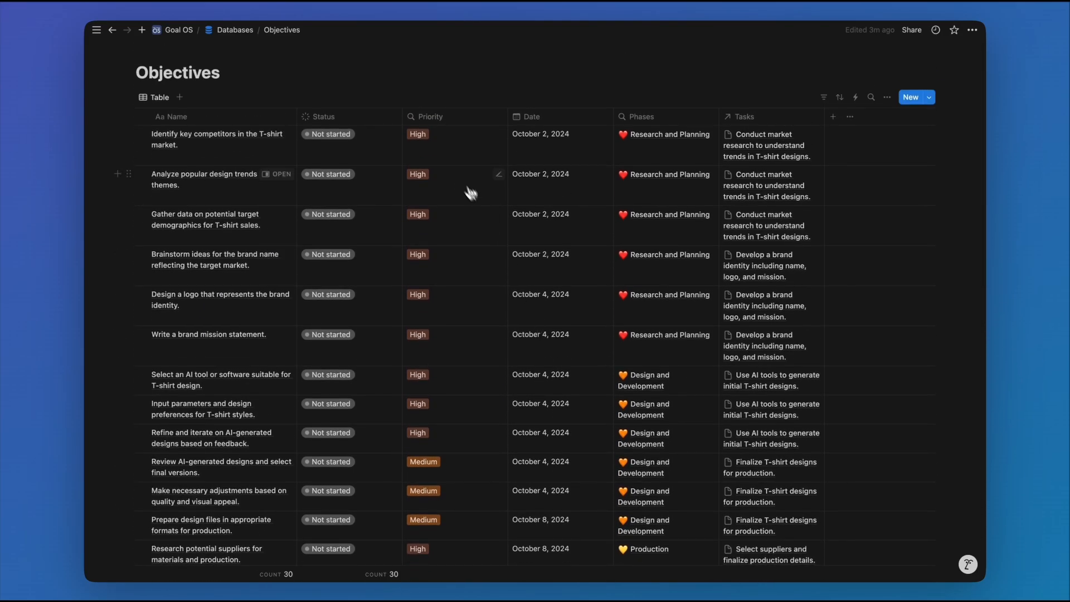
{"action": "mouse_move", "coordinate": [666, 156]}
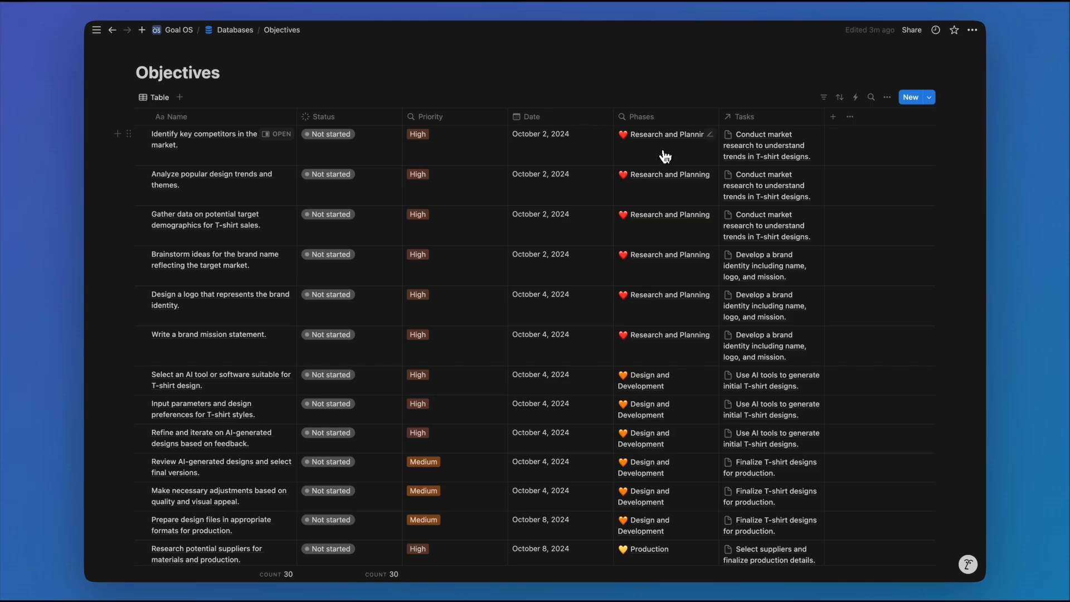
{"action": "scroll", "scroll_direction": "down", "scroll_amount": 3}
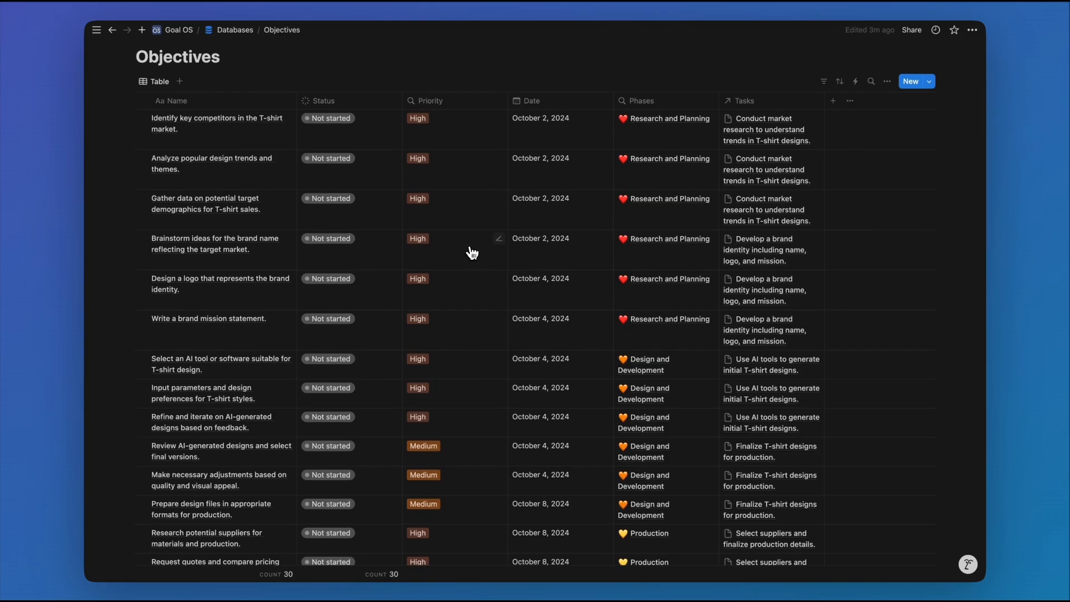
{"action": "scroll", "scroll_direction": "down", "scroll_amount": 3}
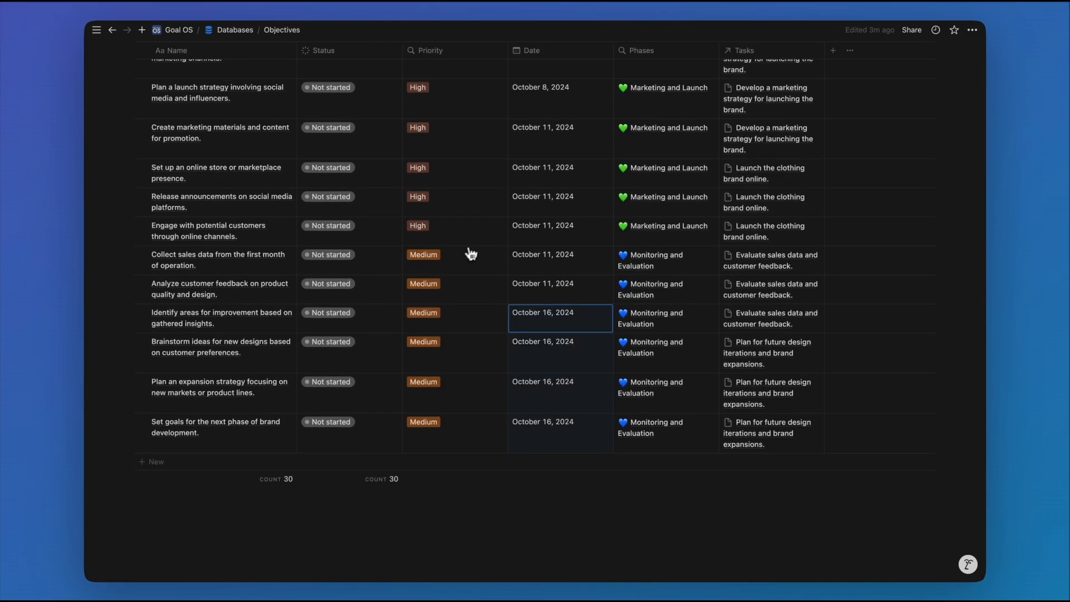
- Add a new objective named 'Setup up Mixpanel to understand analytics'
{"action": "left_click", "coordinate": [156, 462]}
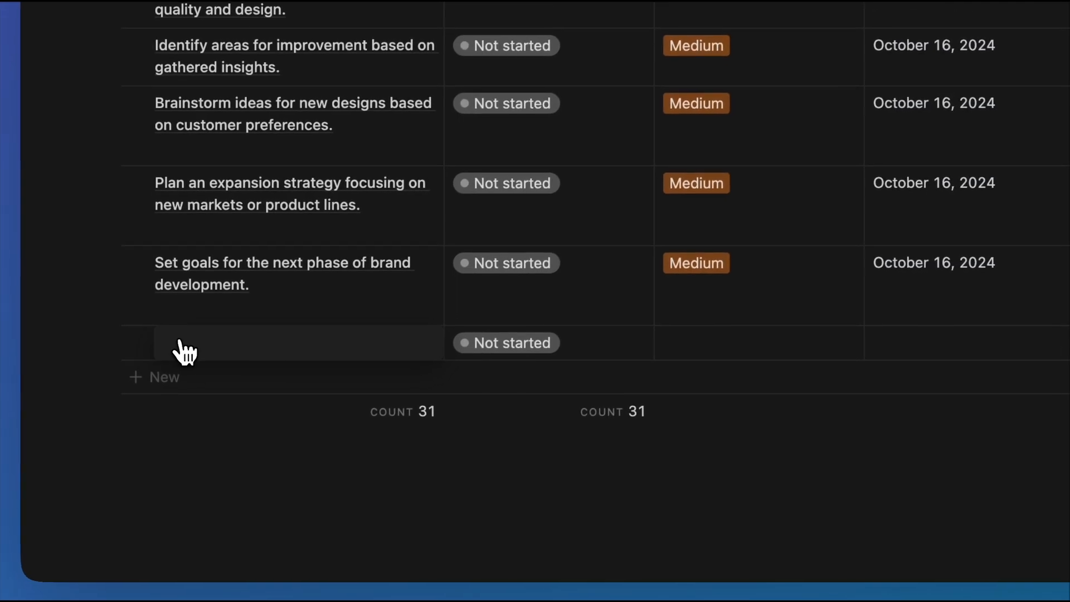
{"action": "type", "text": "Setup"}
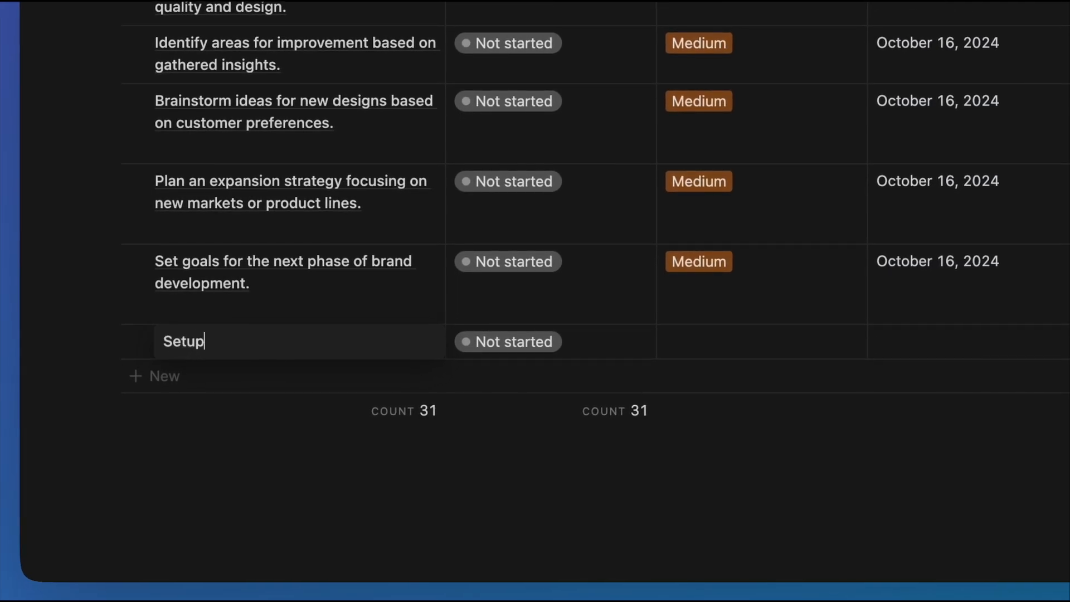
{"action": "type", "text": "up Mix"}
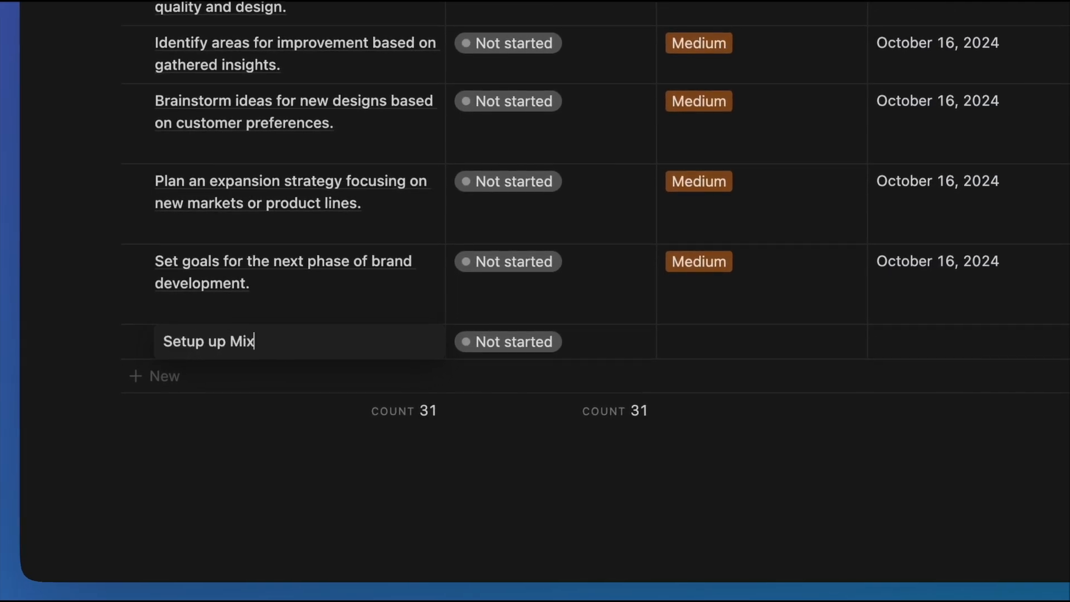
{"action": "type", "text": "panel to understand analytics"}
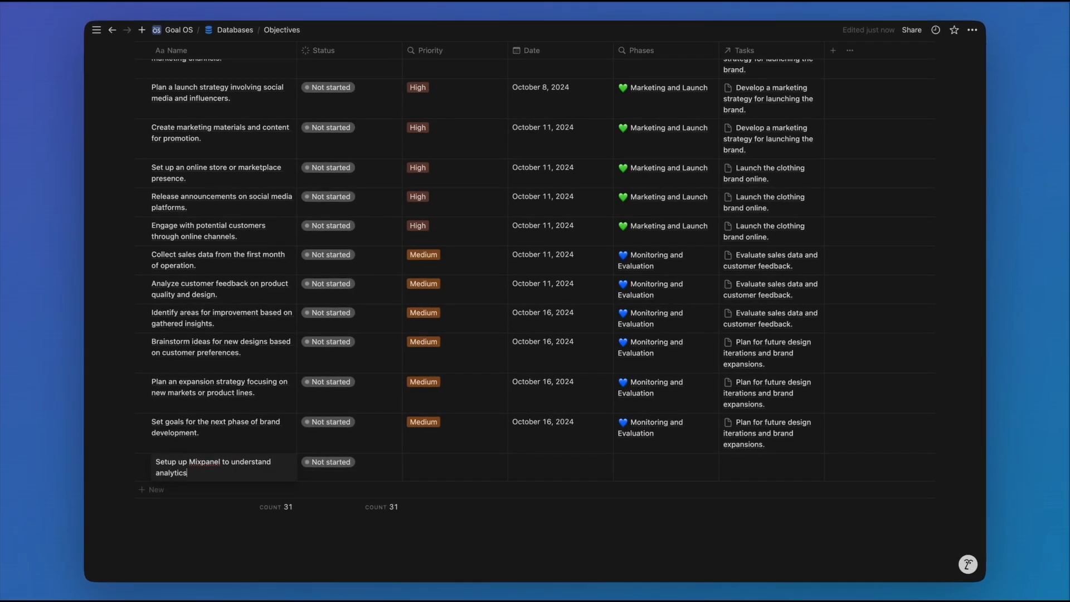
- Start linking the new objective to a task from its Tasks cell
{"action": "left_click", "coordinate": [665, 467]}
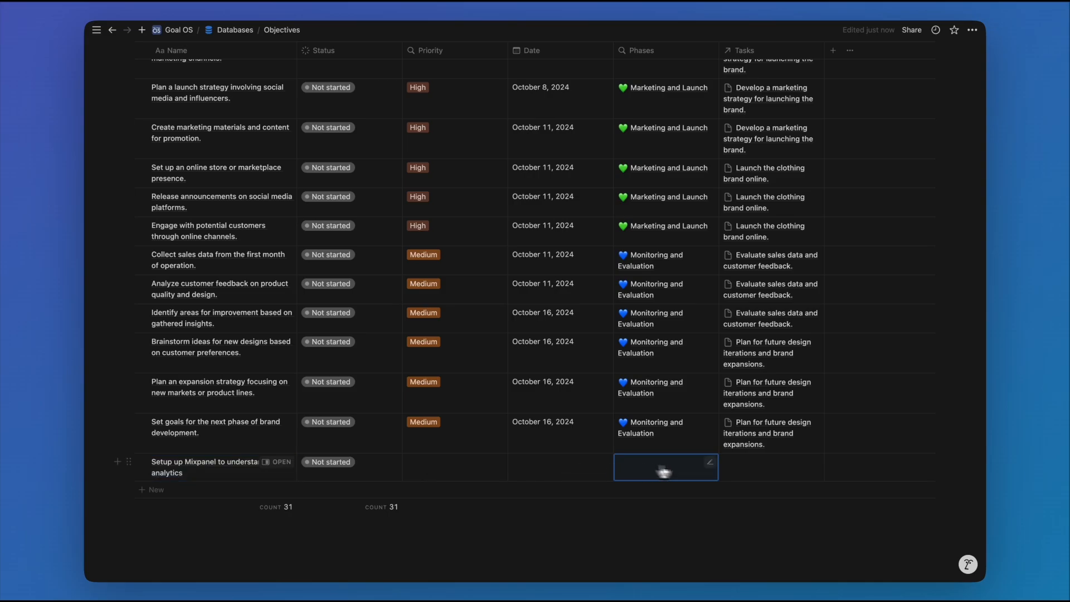
{"action": "left_click", "coordinate": [666, 467]}
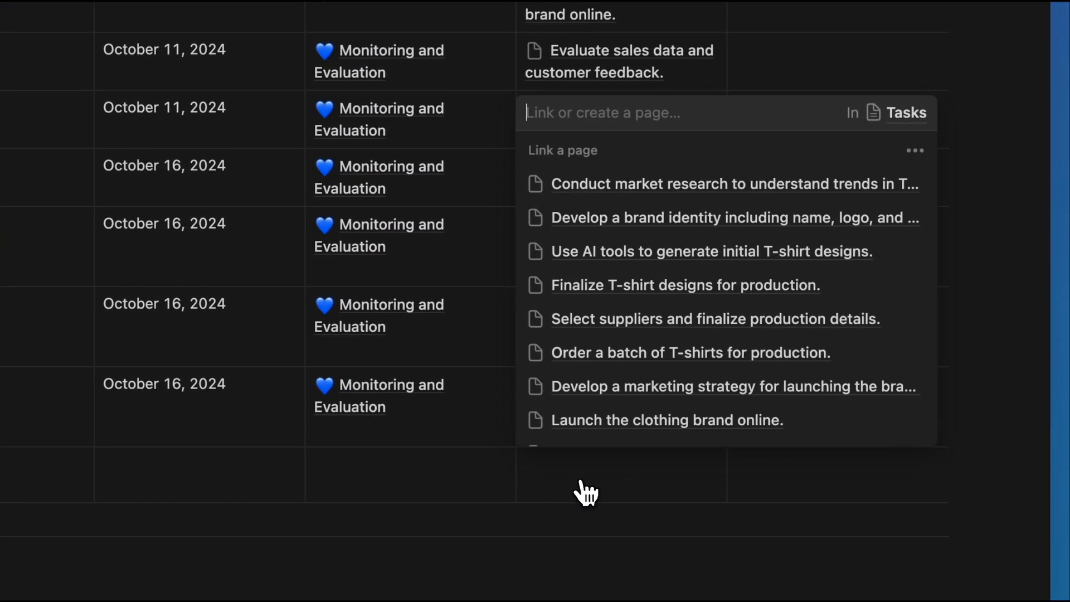
{"action": "mouse_move", "coordinate": [646, 217]}
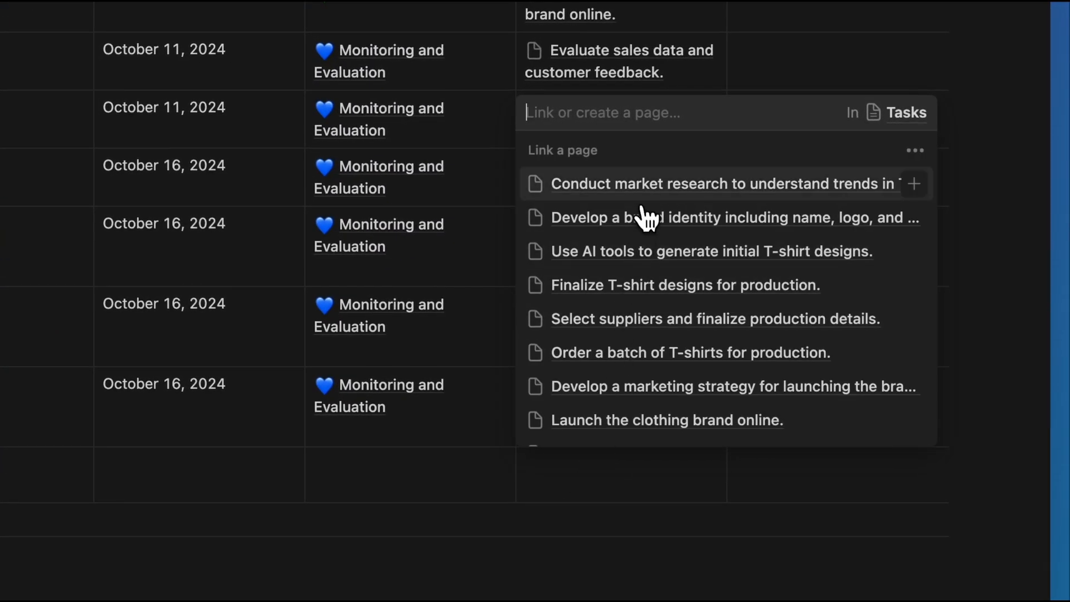
{"action": "scroll", "scroll_direction": "down", "scroll_amount": 3}
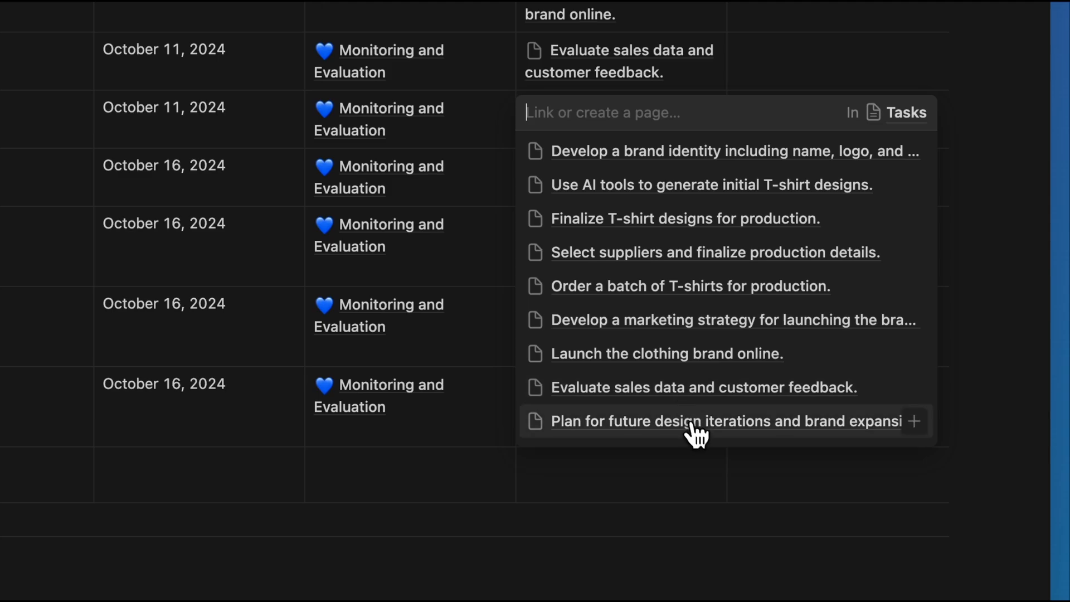
{"action": "mouse_move", "coordinate": [717, 403]}
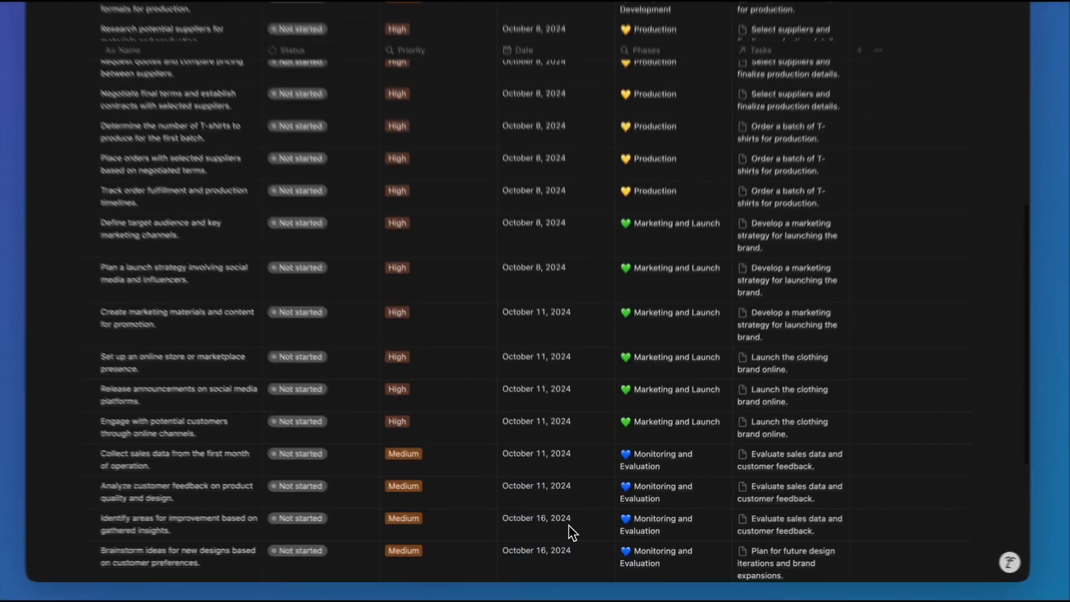
- Visit the Skills database, then return to the Goal OS dashboard showing the Mixpanel objective
{"action": "scroll", "scroll_direction": "up", "scroll_amount": 3}
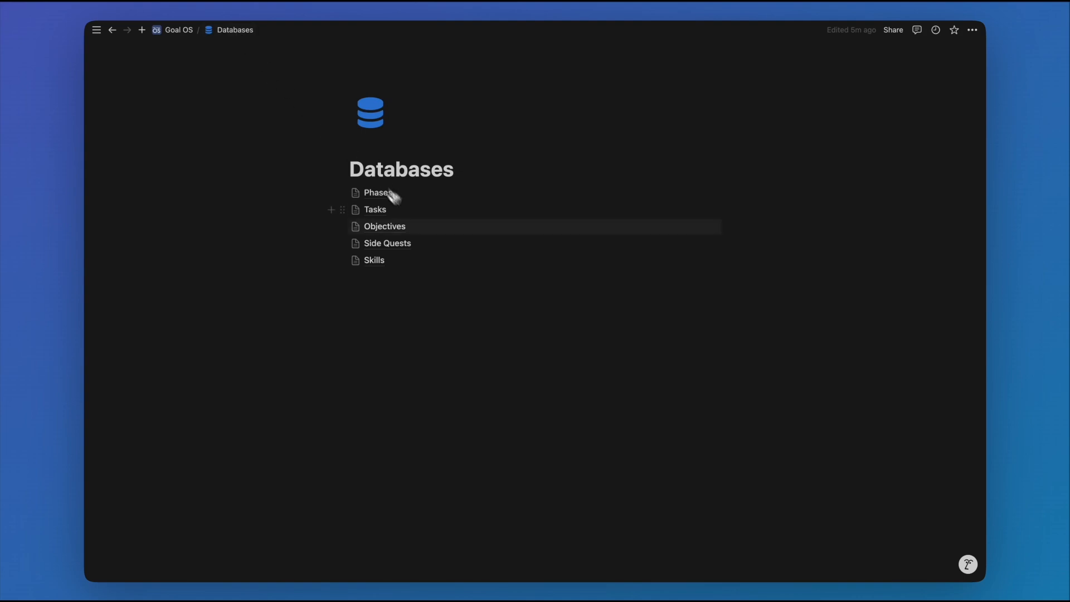
{"action": "left_click", "coordinate": [387, 243]}
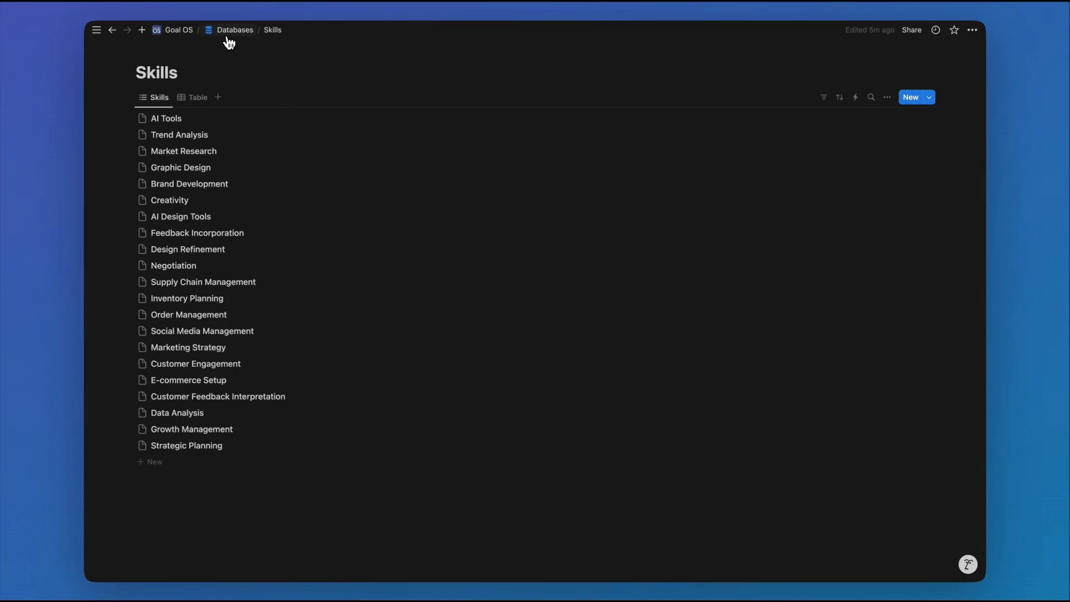
{"action": "mouse_move", "coordinate": [179, 30]}
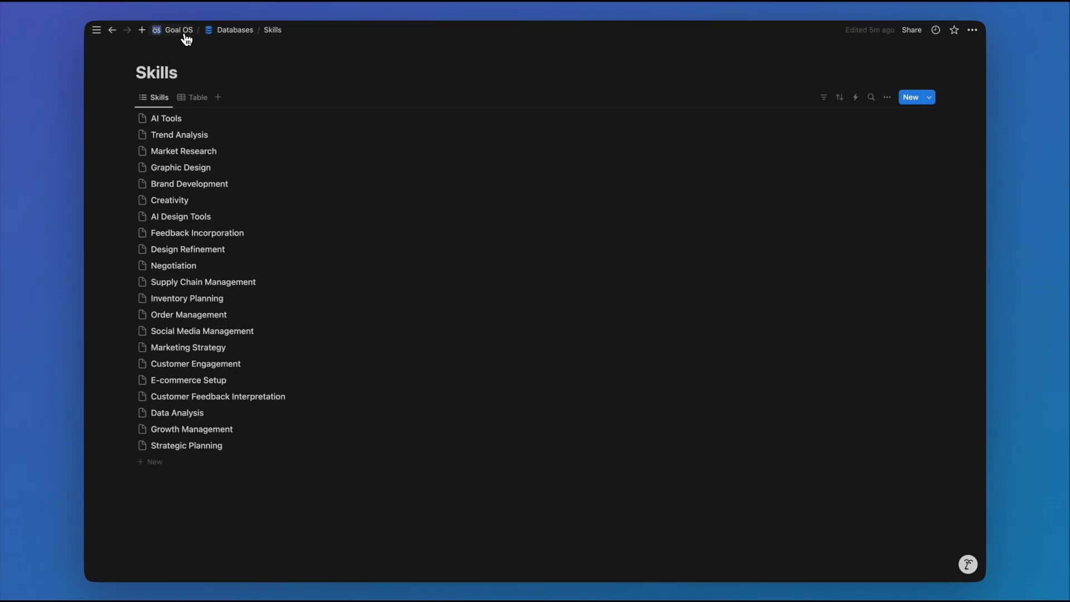
{"action": "left_click", "coordinate": [178, 29]}
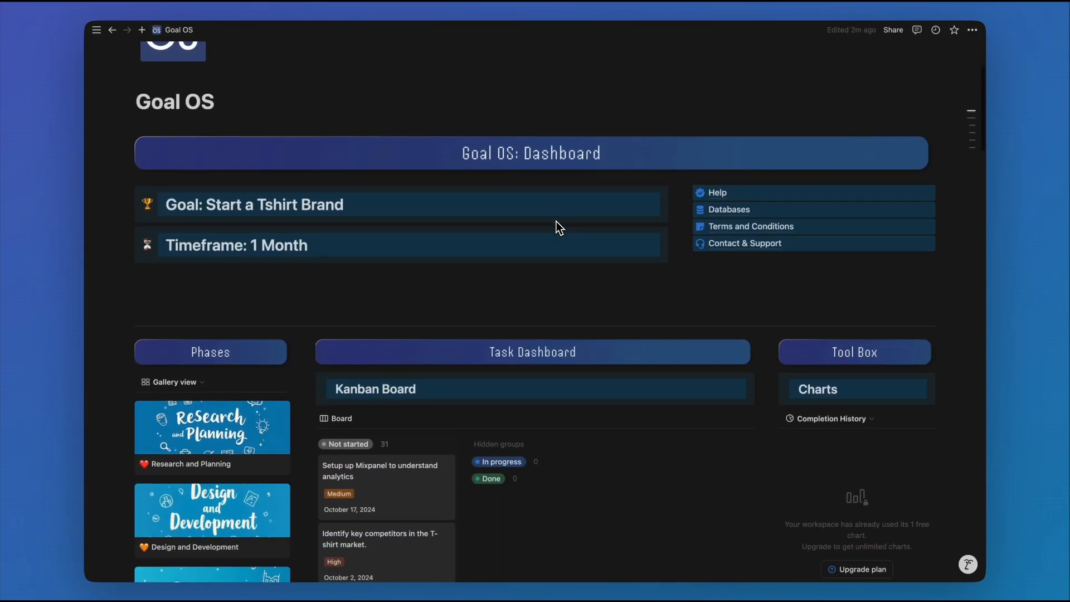
{"action": "scroll", "scroll_direction": "down", "scroll_amount": 3}
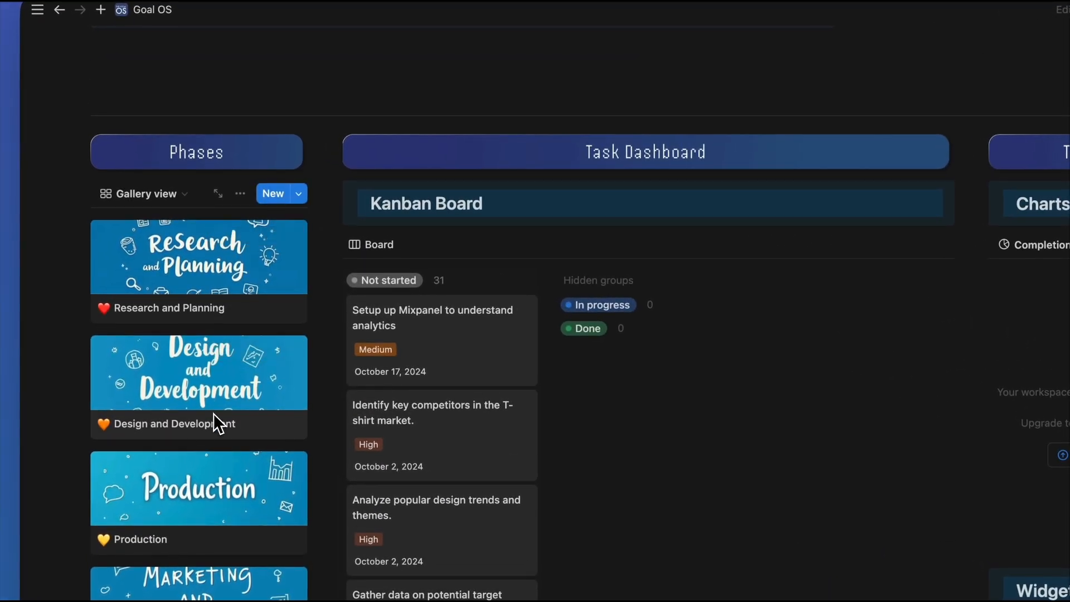
{"action": "scroll", "scroll_direction": "up", "scroll_amount": 3}
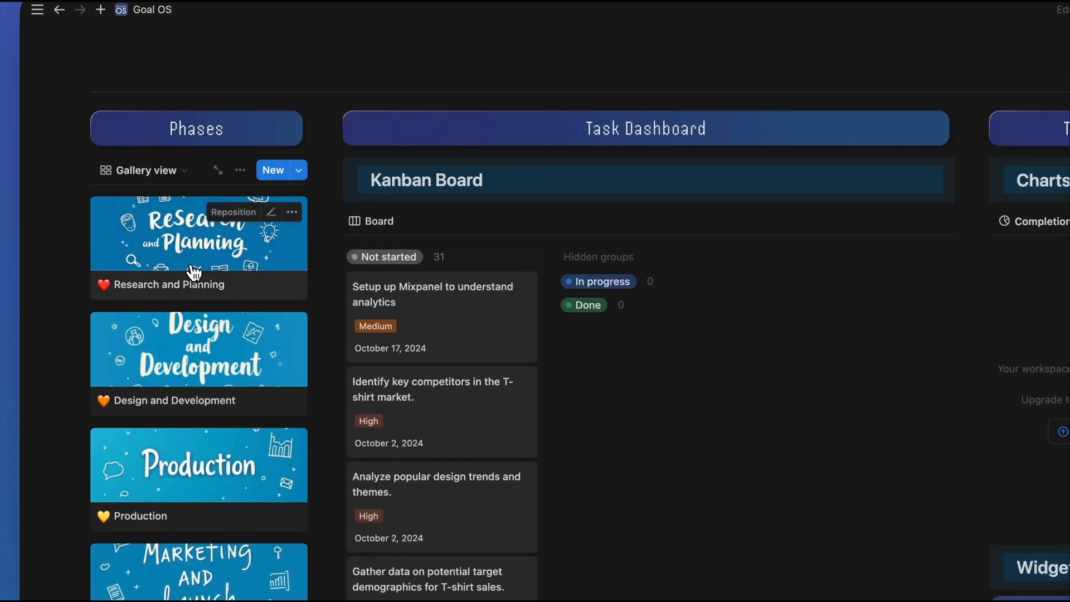
{"action": "left_click", "coordinate": [198, 233]}
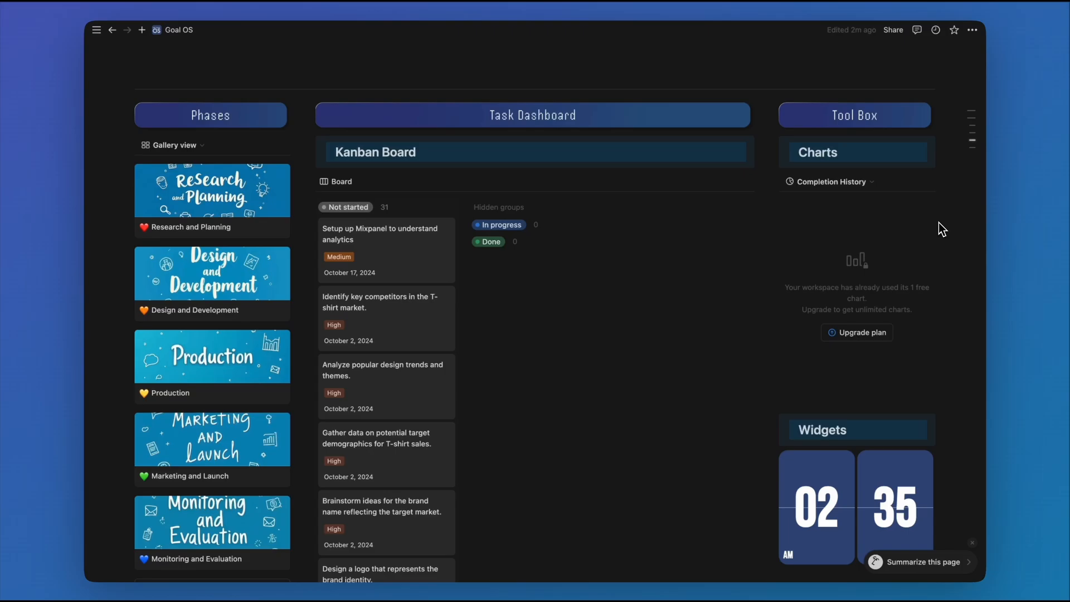
{"action": "scroll", "scroll_direction": "up", "scroll_amount": 3}
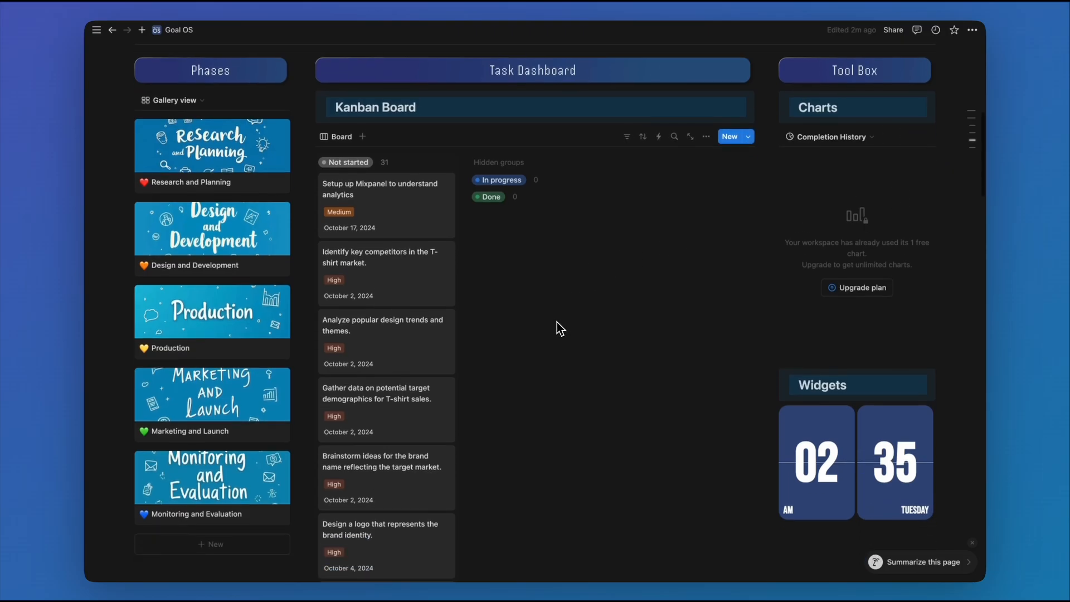
{"action": "scroll", "scroll_direction": "down", "scroll_amount": 3}
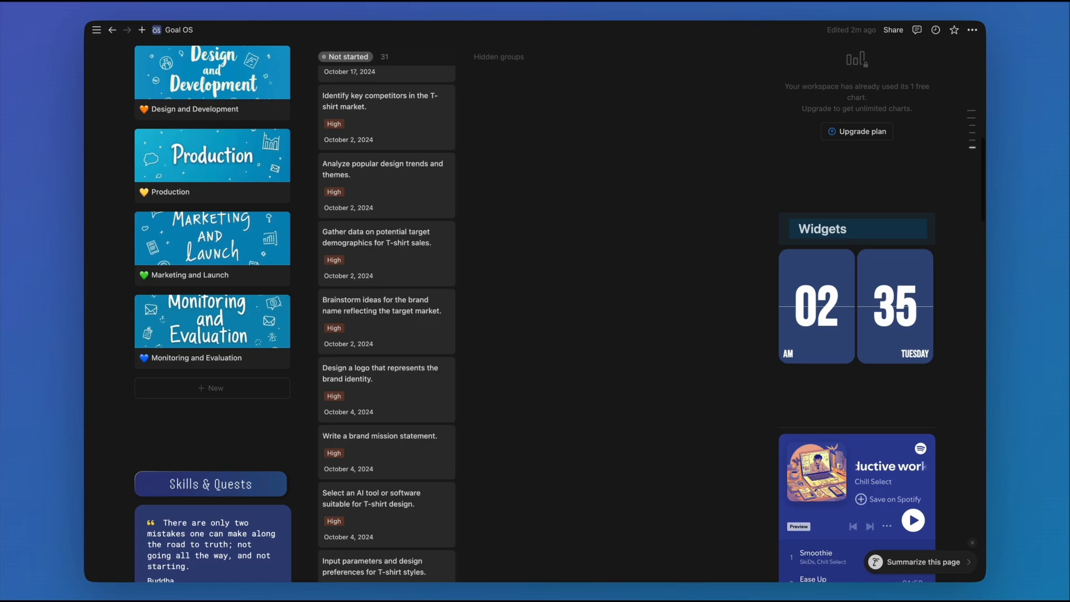
{"action": "scroll", "scroll_direction": "down", "scroll_amount": 3}
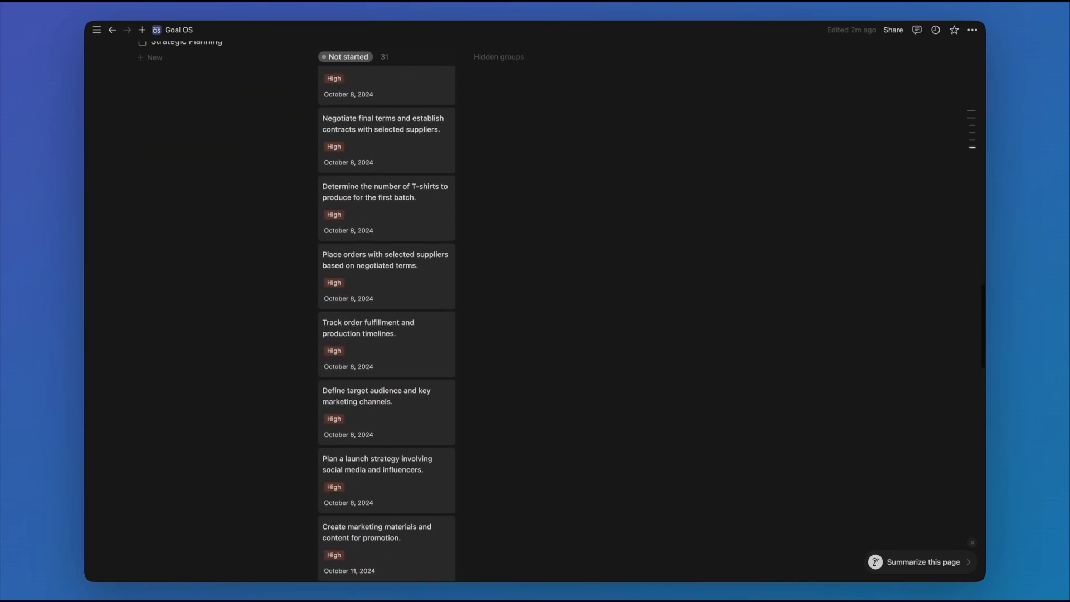
{"action": "scroll", "scroll_direction": "up", "scroll_amount": 3}
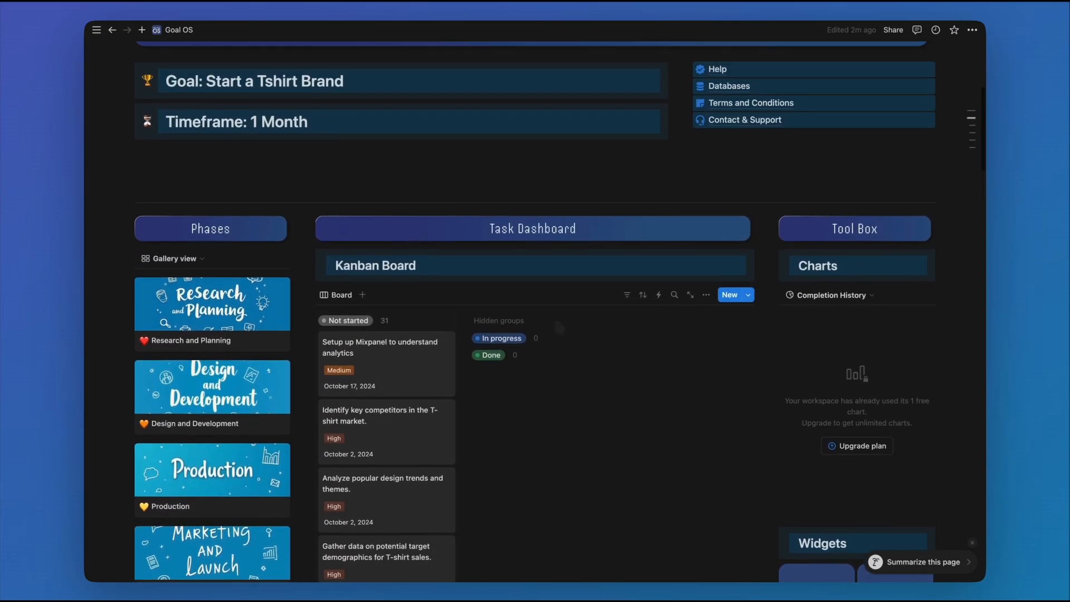
- Filter the Kanban board by Phases to show only Research and Planning tasks
{"action": "left_click", "coordinate": [626, 294]}
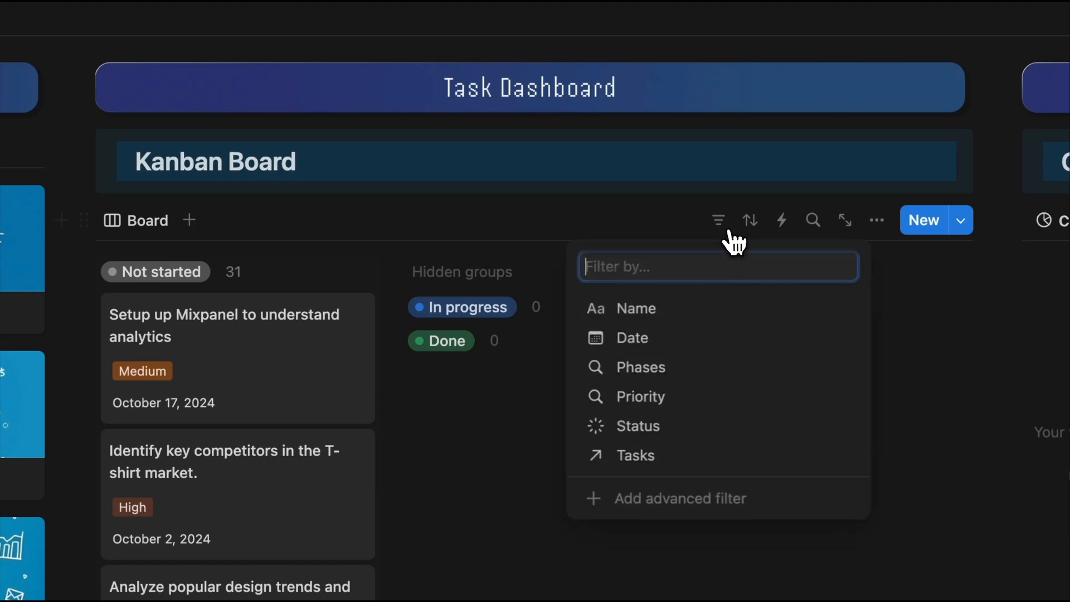
{"action": "left_click", "coordinate": [640, 366]}
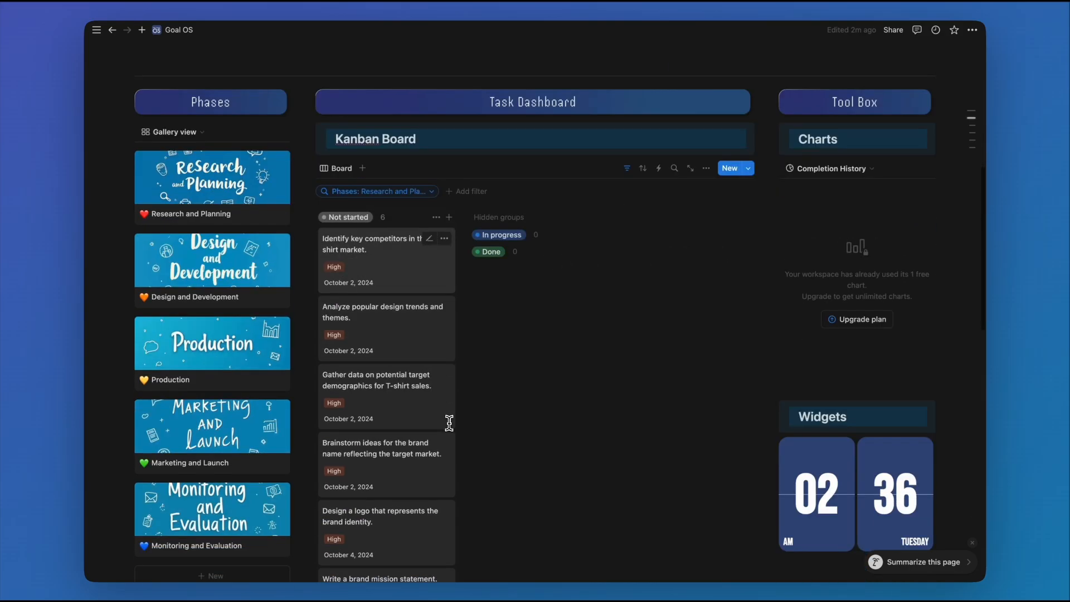
{"action": "scroll", "scroll_direction": "down", "scroll_amount": 3}
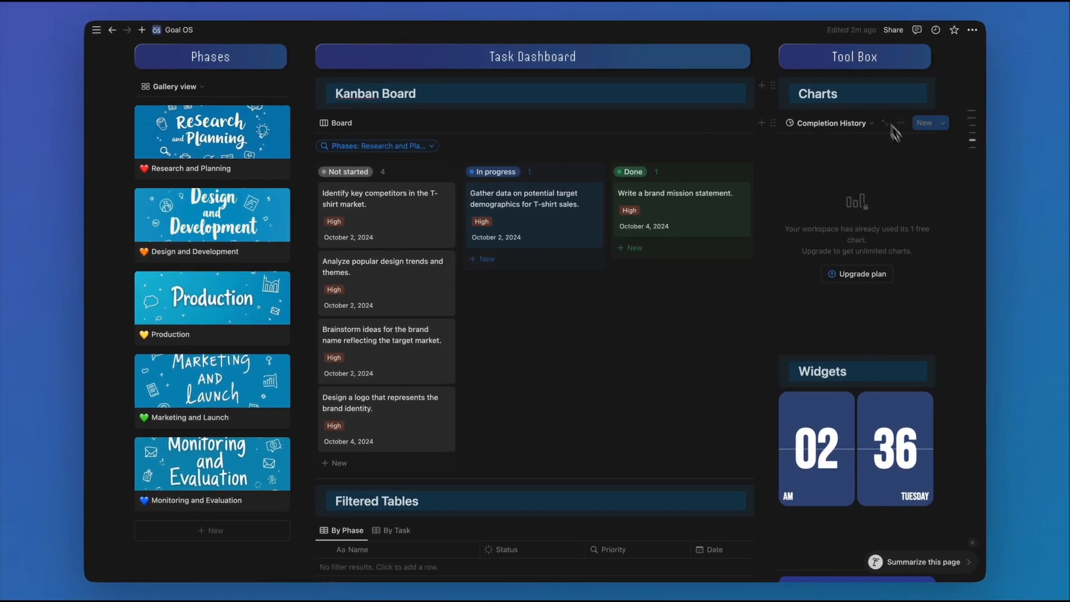
{"action": "scroll", "scroll_direction": "down", "scroll_amount": 3}
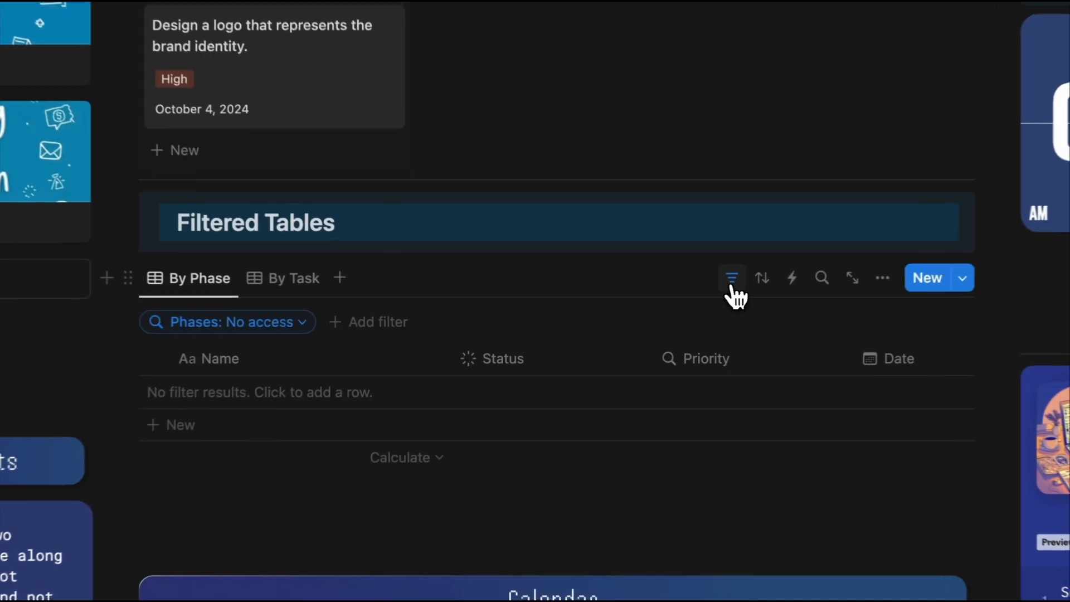
- Replace the broken Phases filter so By Phase shows only Marketing and Launch
{"action": "left_click", "coordinate": [227, 321]}
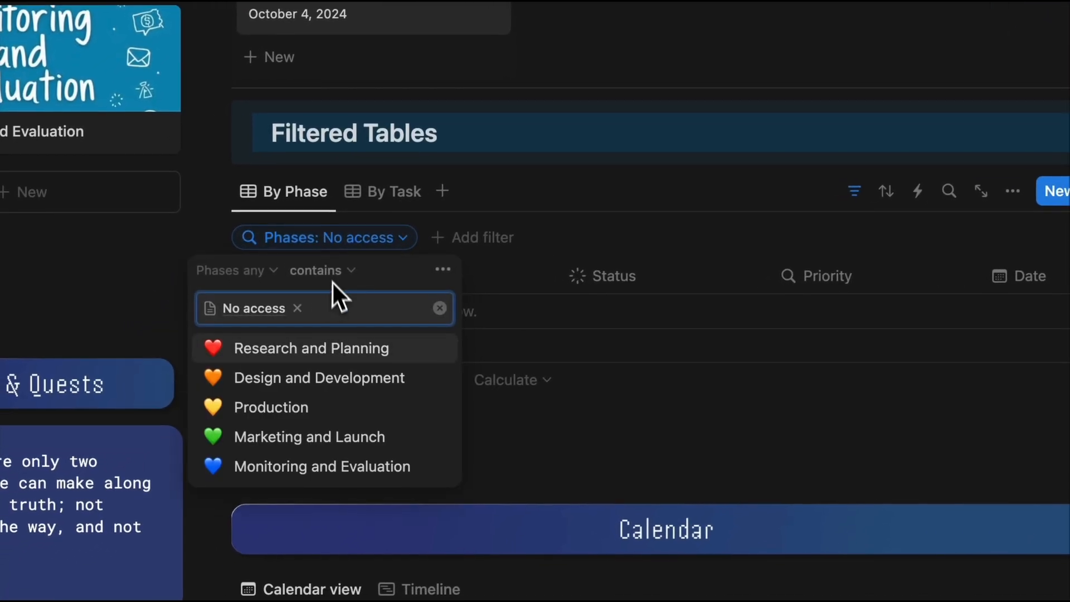
{"action": "left_click", "coordinate": [297, 308]}
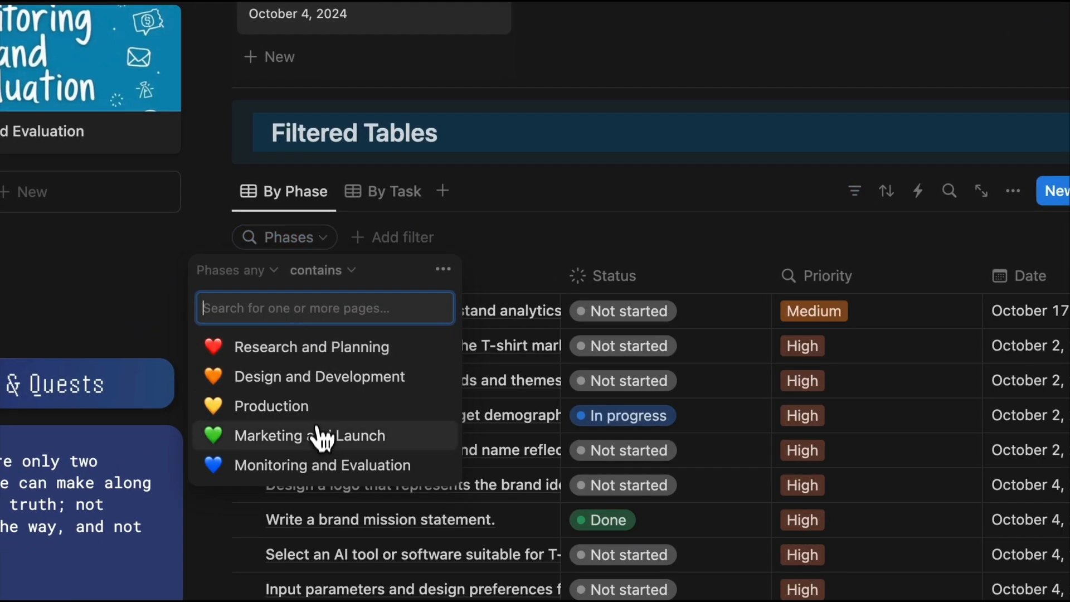
{"action": "left_click", "coordinate": [395, 191]}
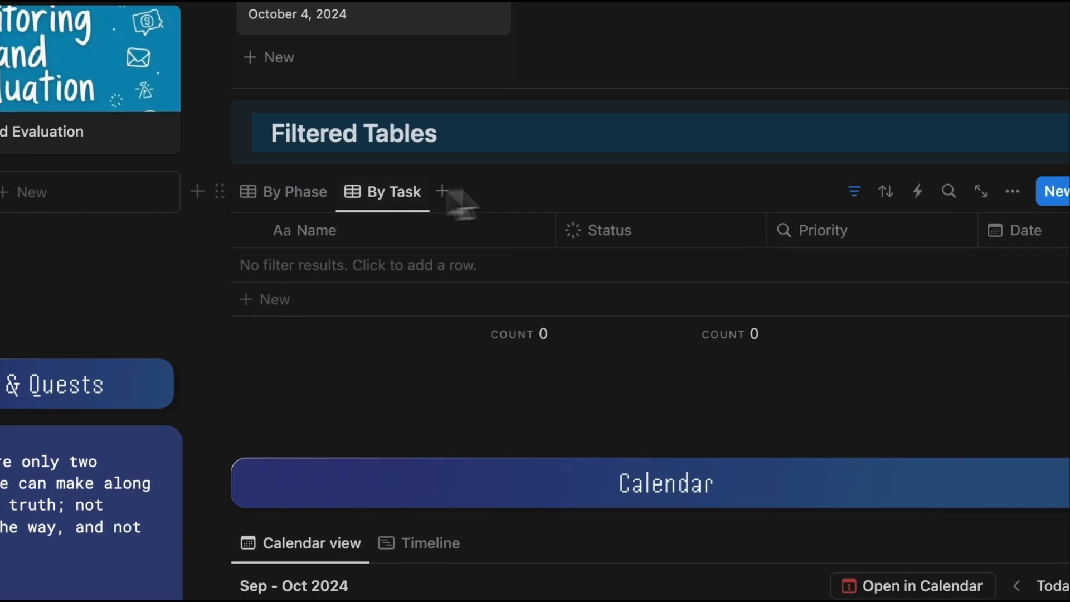
- Replace the broken Tasks filter so By Task shows only the AI design-generation task
{"action": "left_click", "coordinate": [854, 192]}
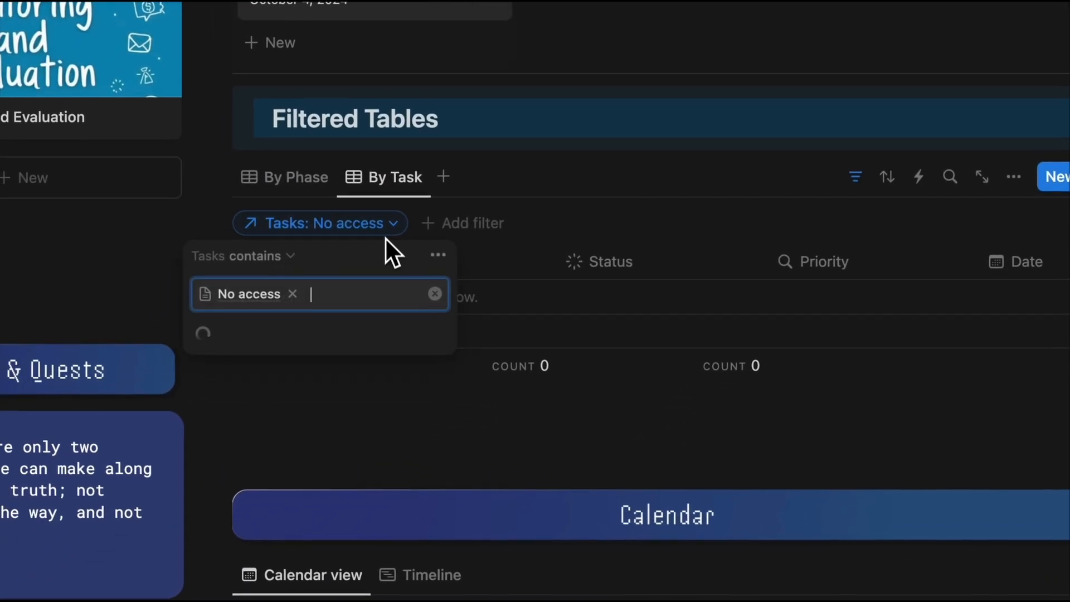
{"action": "left_click", "coordinate": [293, 294]}
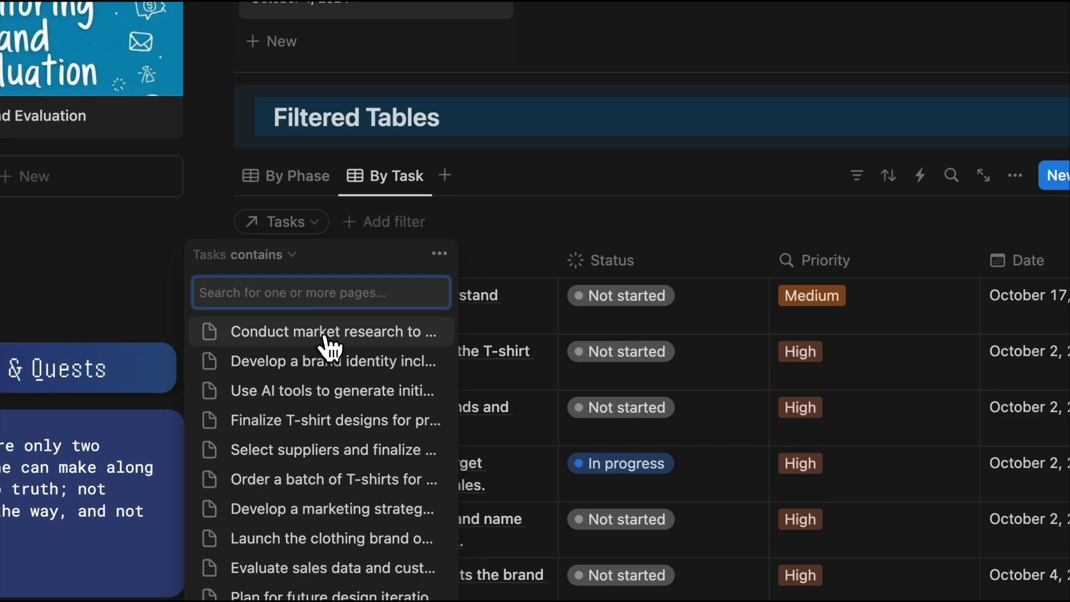
{"action": "mouse_move", "coordinate": [335, 406]}
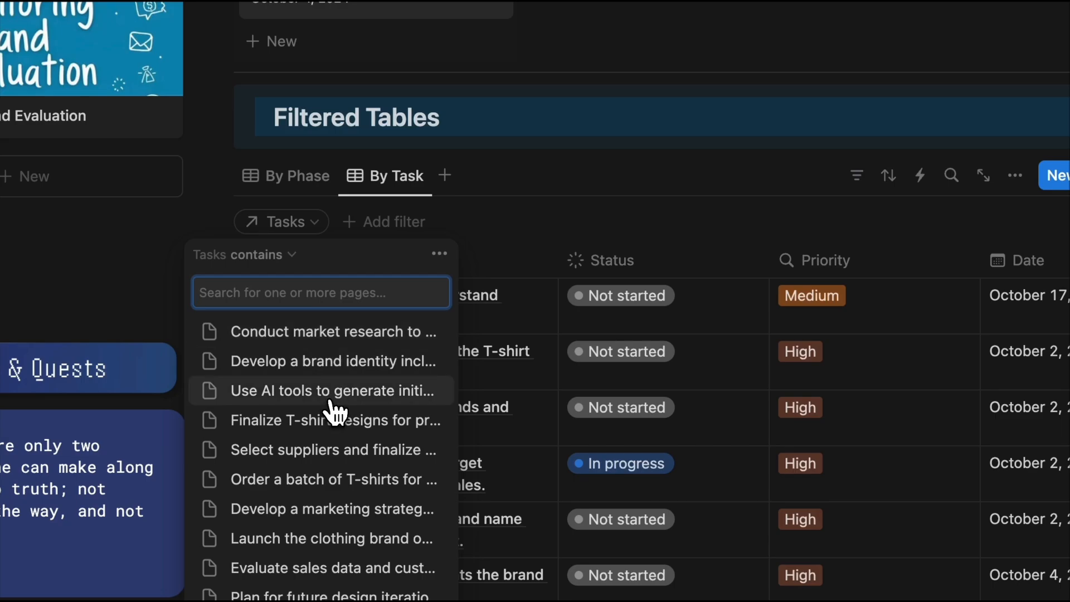
{"action": "left_click", "coordinate": [333, 391]}
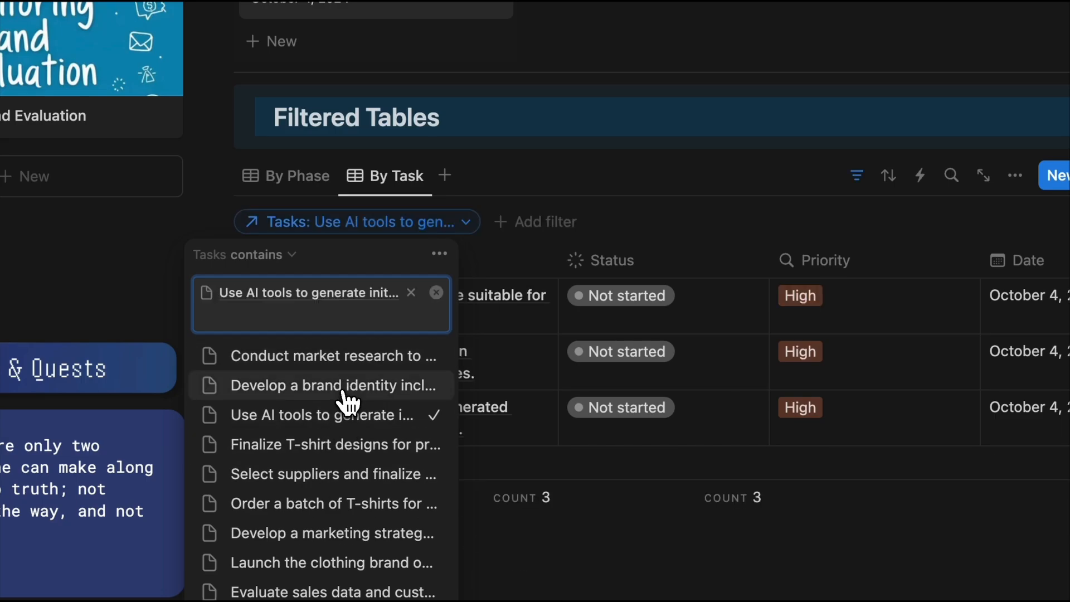
{"action": "left_click", "coordinate": [336, 444]}
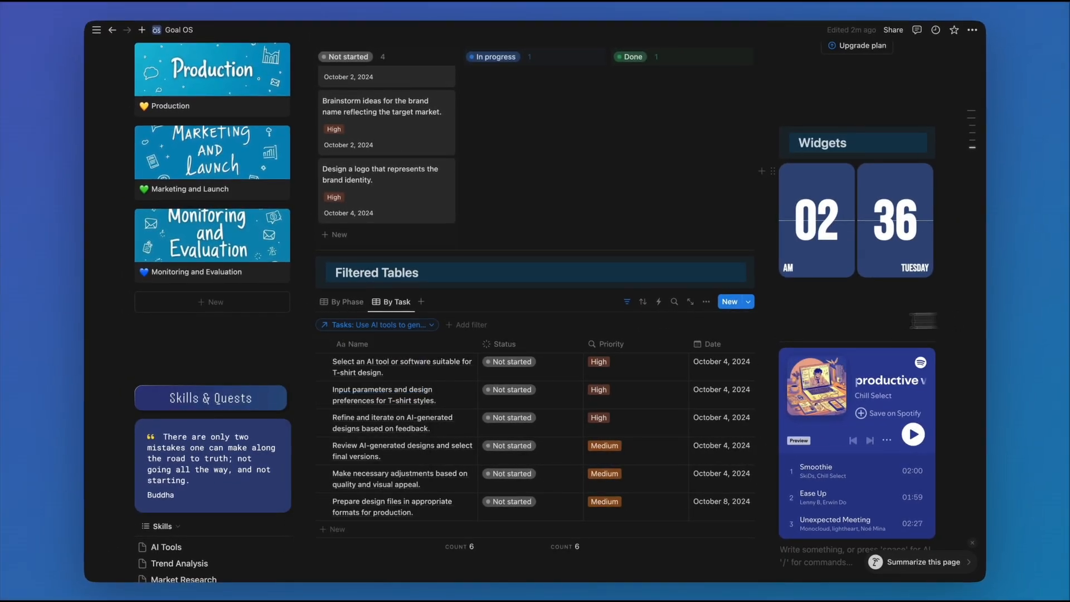
{"action": "left_click", "coordinate": [345, 302]}
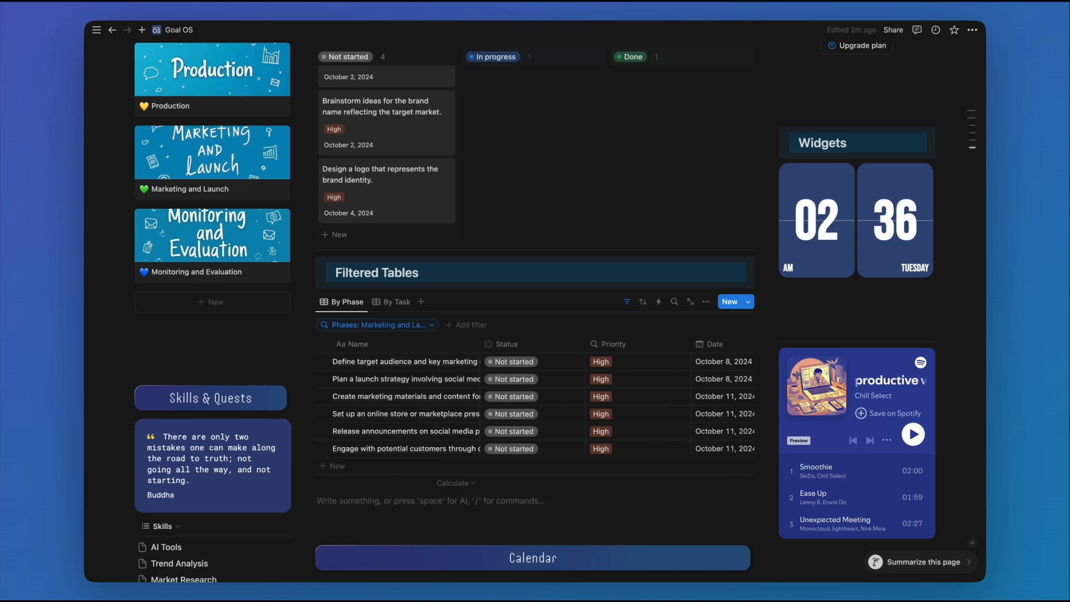
{"action": "scroll", "scroll_direction": "up", "scroll_amount": 3}
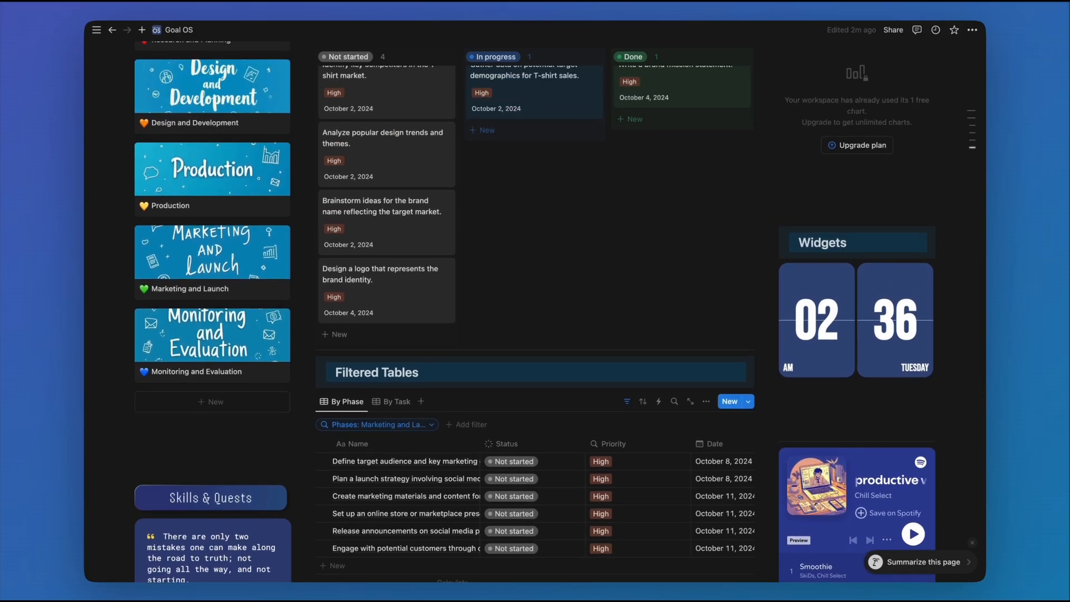
{"action": "scroll", "scroll_direction": "down", "scroll_amount": 3}
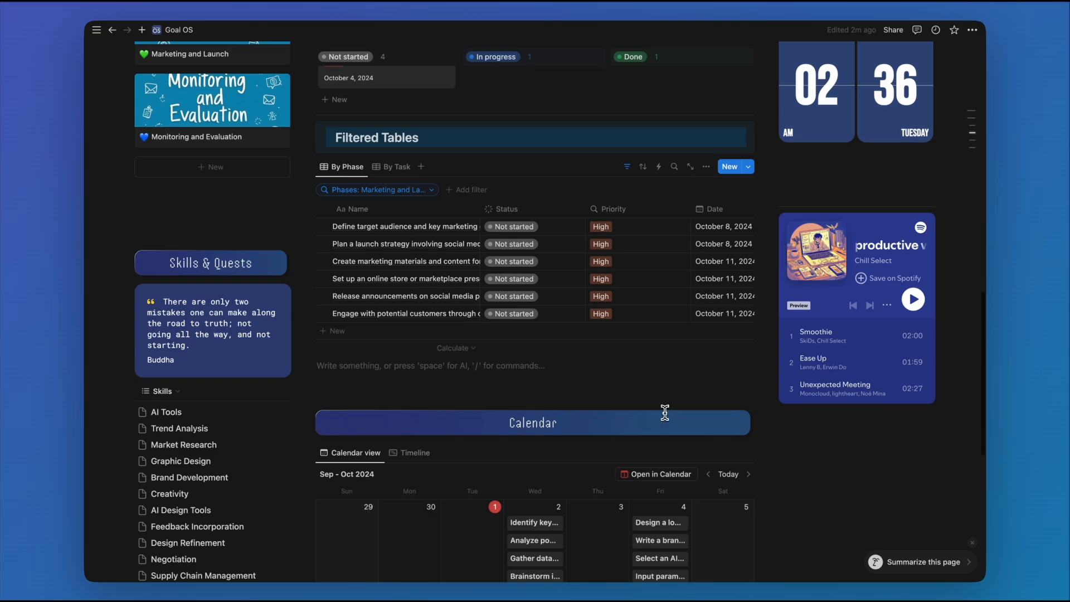
{"action": "scroll", "scroll_direction": "down", "scroll_amount": 3}
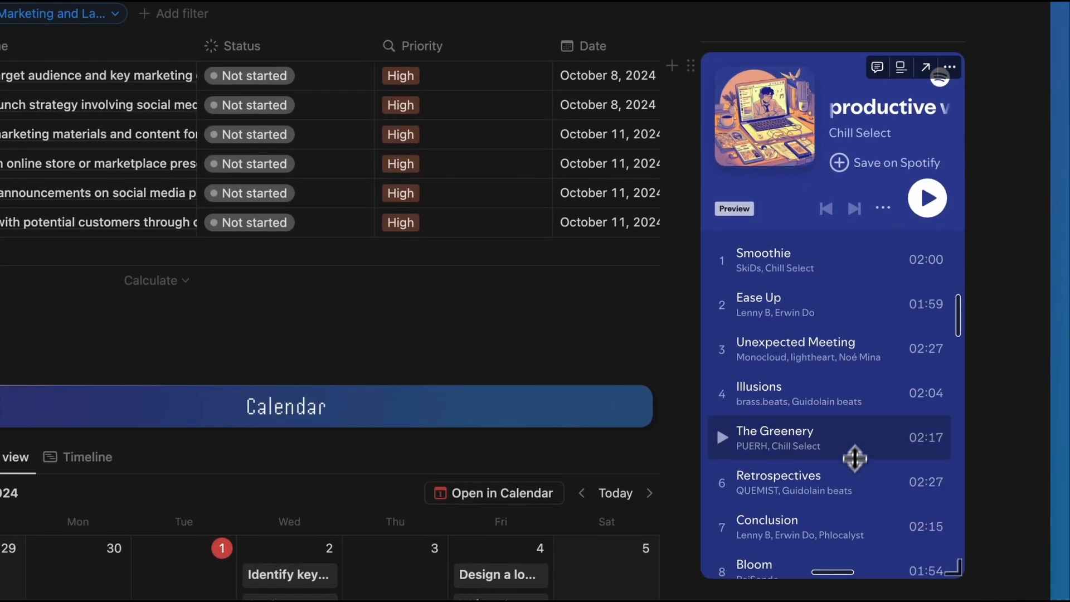
{"action": "scroll", "scroll_direction": "down", "scroll_amount": 3}
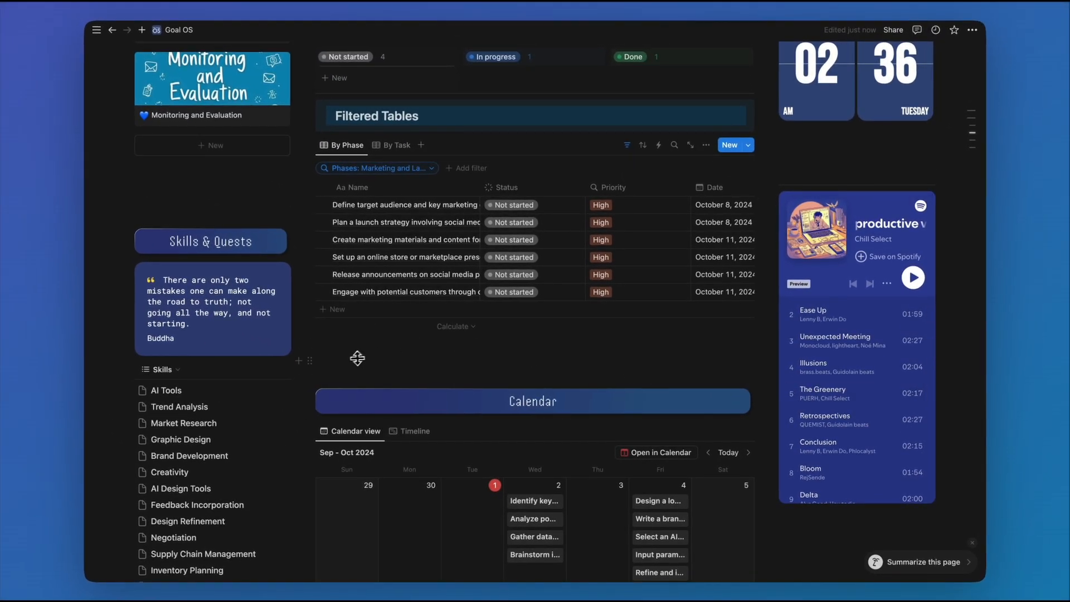
{"action": "scroll", "scroll_direction": "down", "scroll_amount": 3}
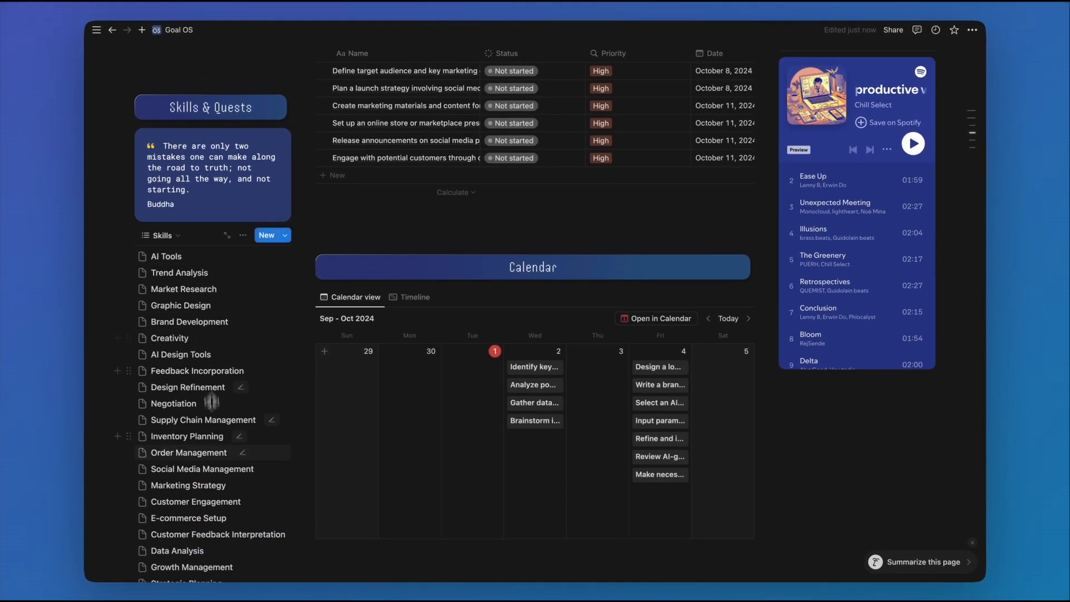
- Ask Notion AI about improving the graphic design quest, then show the Calendar section as a Timeline
{"action": "scroll", "scroll_direction": "down", "scroll_amount": 3}
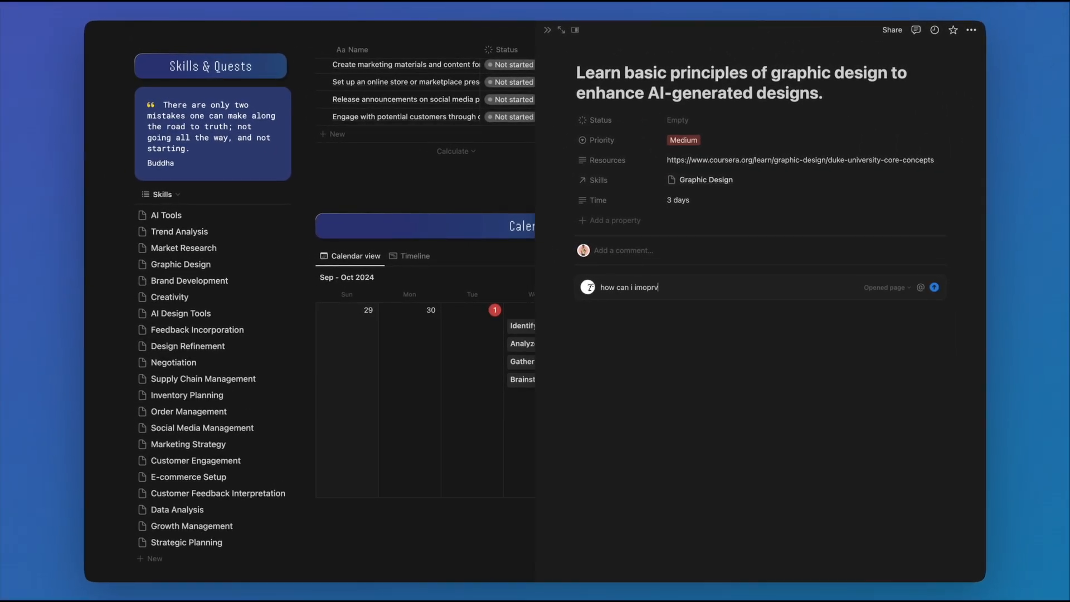
{"action": "key", "text": "backspace"}
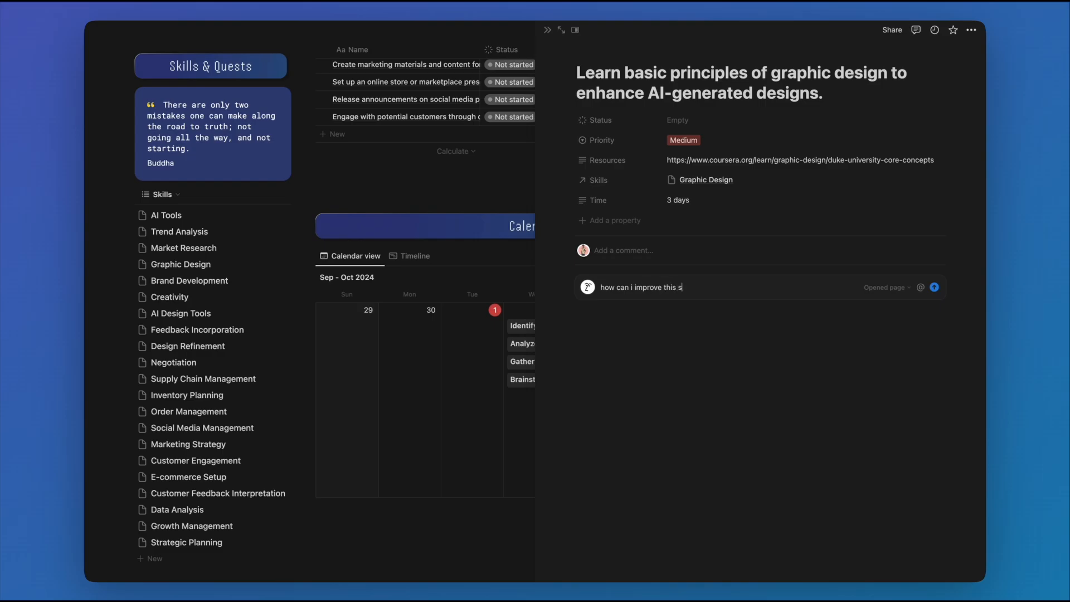
{"action": "left_click", "coordinate": [934, 287]}
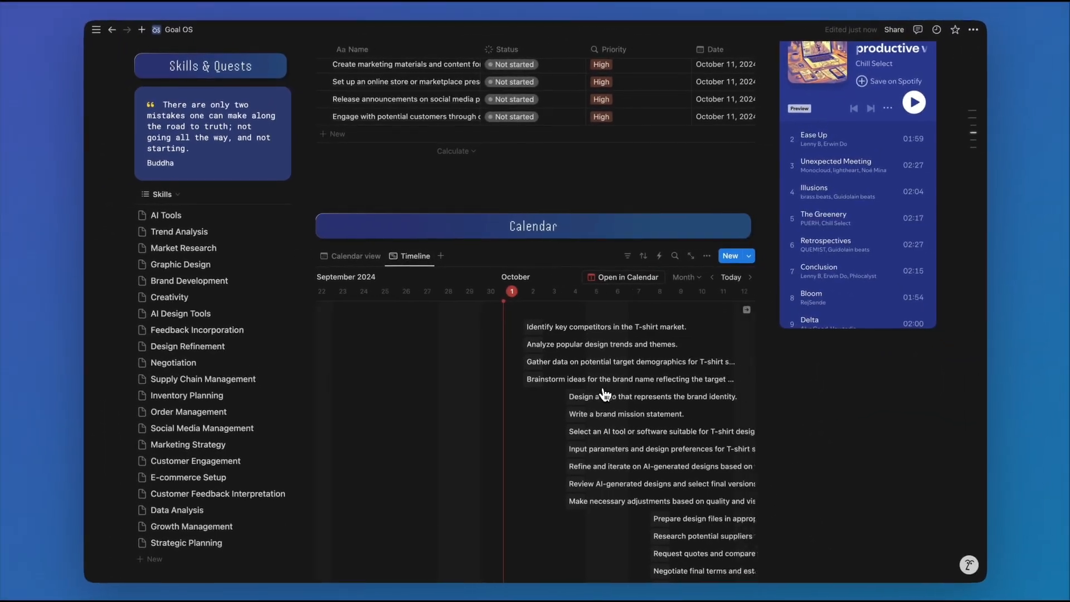
{"action": "scroll", "scroll_direction": "down", "scroll_amount": 3}
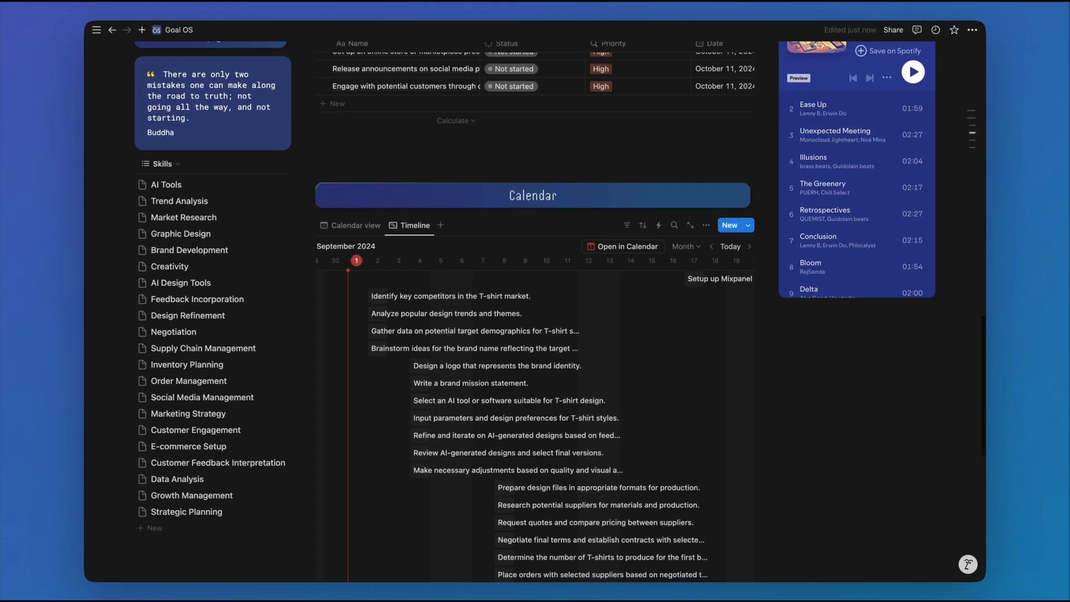
{"action": "scroll", "scroll_direction": "down", "scroll_amount": 3}
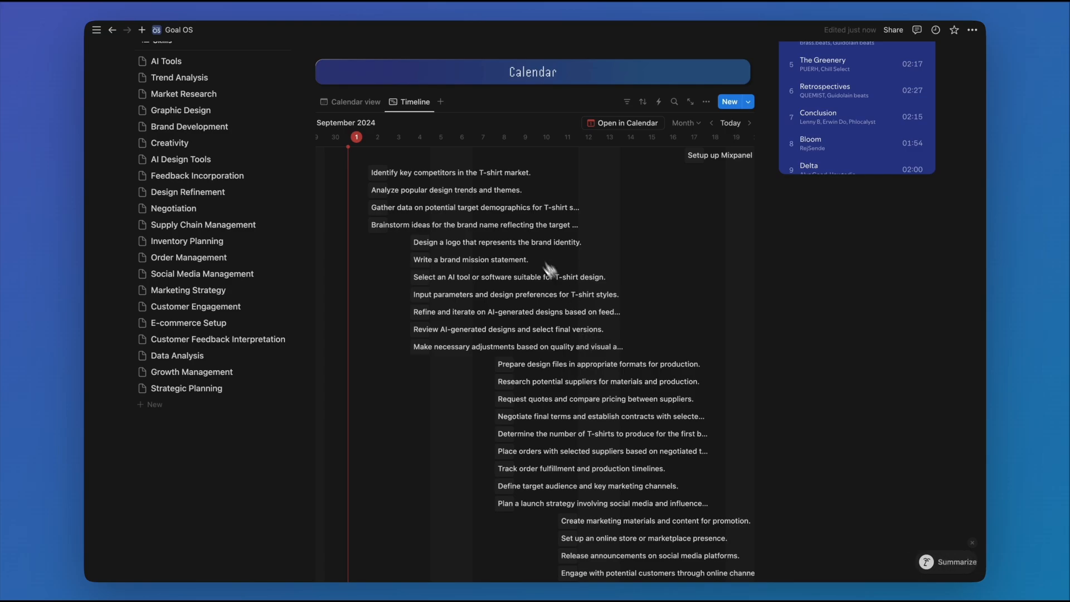
{"action": "scroll", "scroll_direction": "down", "scroll_amount": 3}
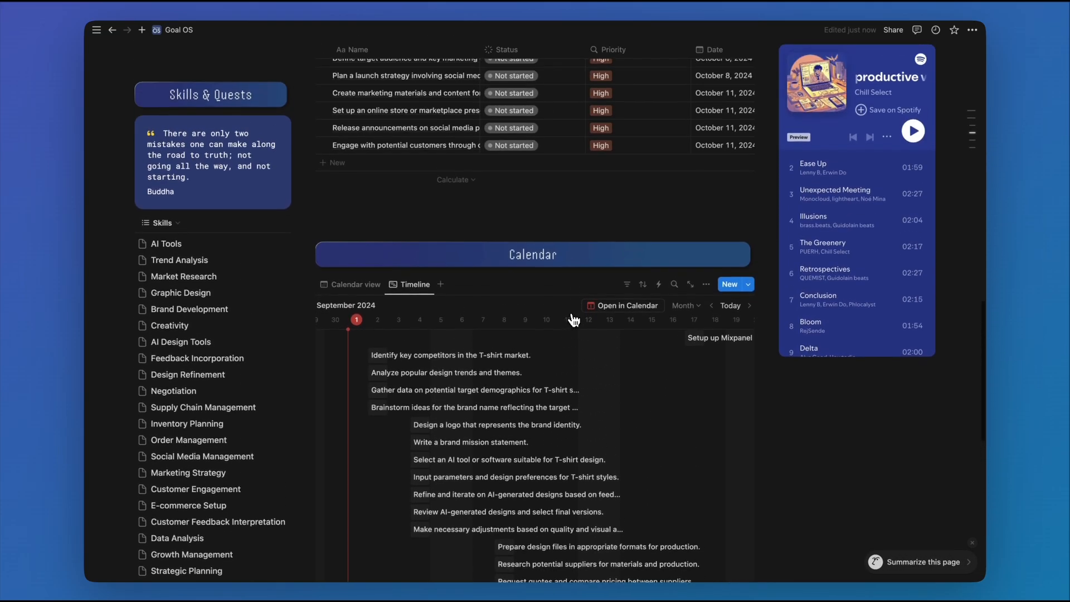
{"action": "scroll", "scroll_direction": "up", "scroll_amount": 3}
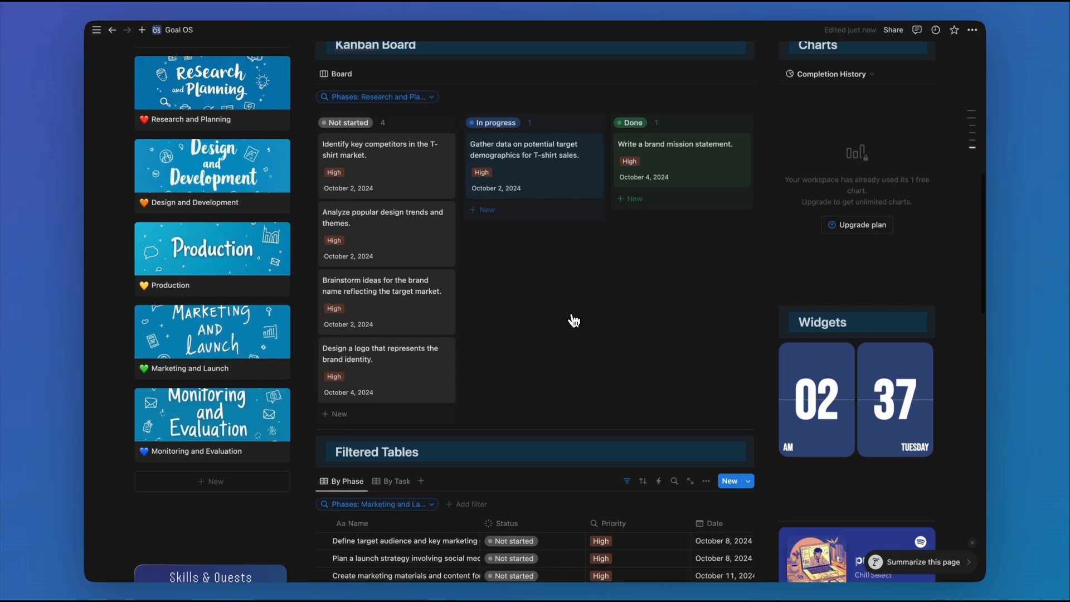
{"action": "scroll", "scroll_direction": "up", "scroll_amount": 3}
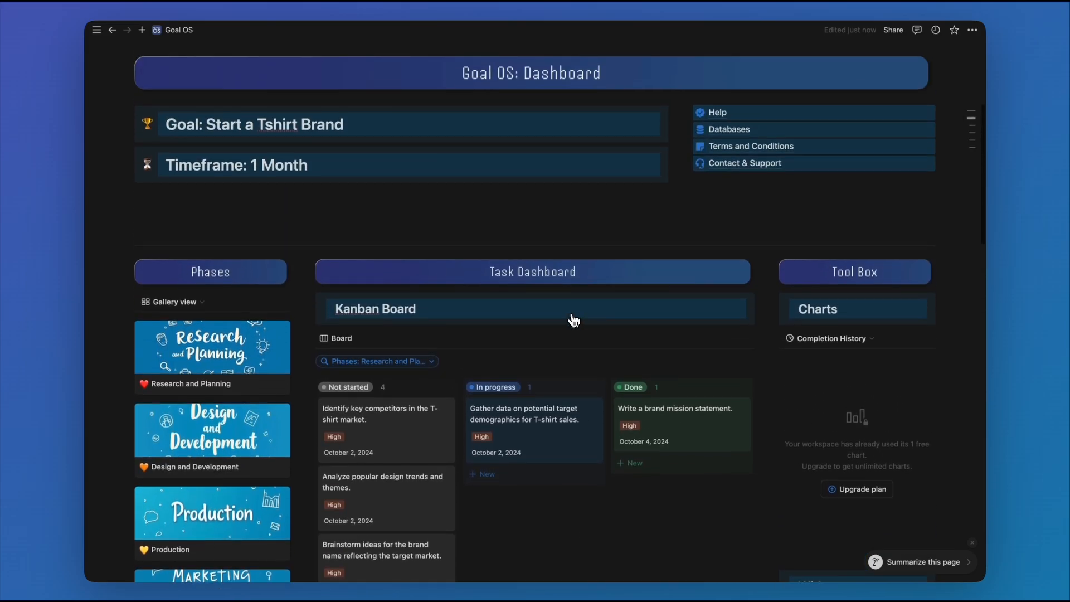
{"action": "scroll", "scroll_direction": "up", "scroll_amount": 3}
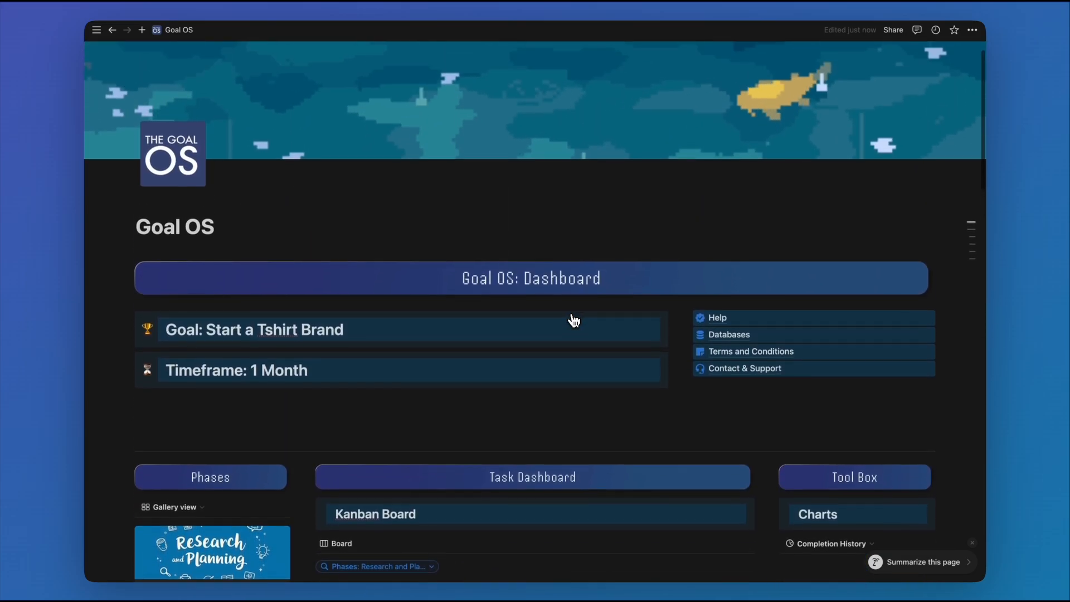